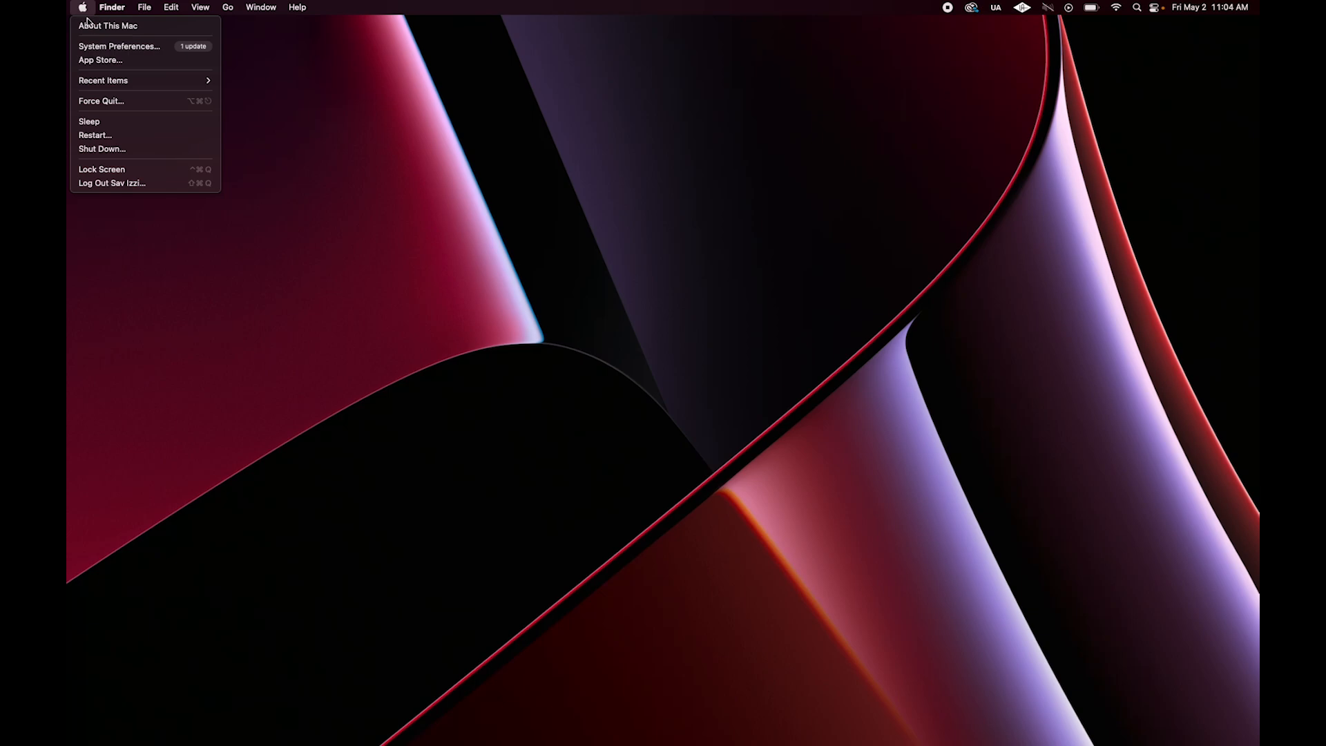
# - Use the Apple menu, then bring up the Universal Audio home page in Safari
pyautogui.click(108, 25)
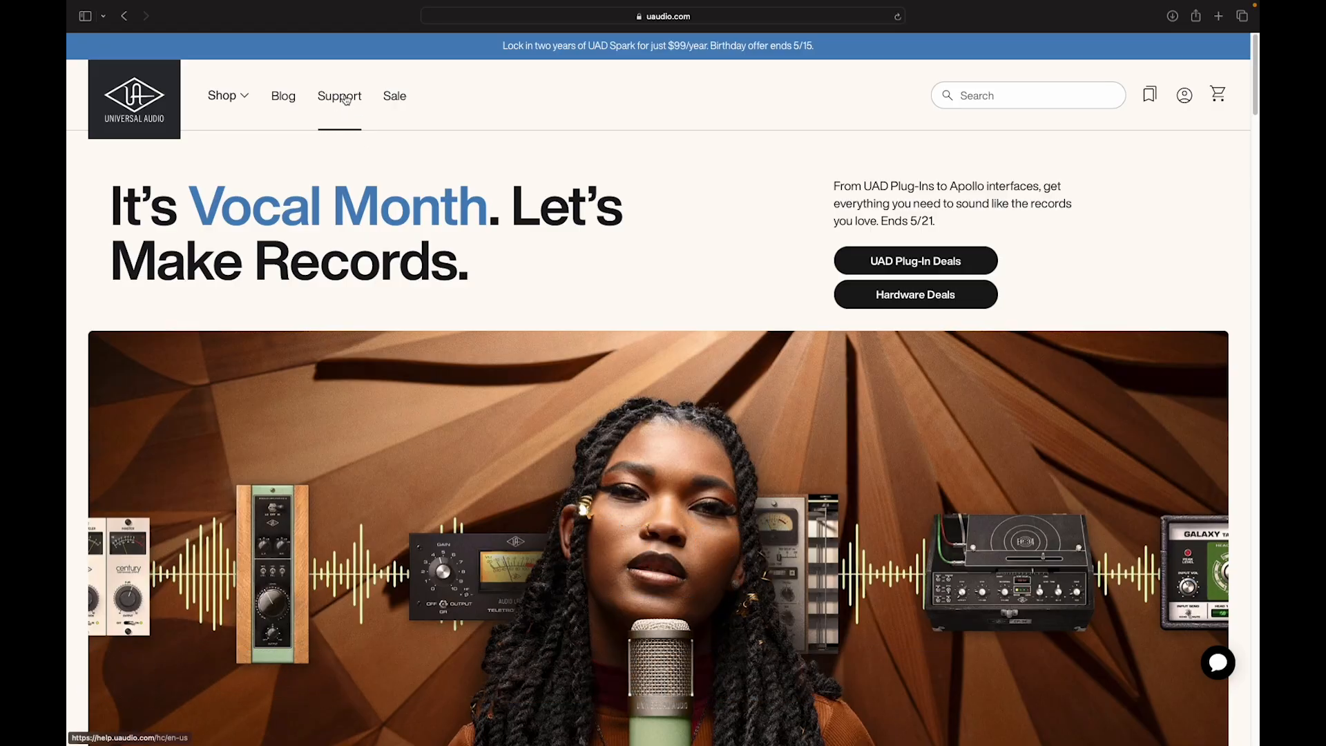
# - Search Universal Audio Support for 'Mac sequoia' and read the UAD Software Compatibility with macOS Sequoia 15 article
pyautogui.click(339, 95)
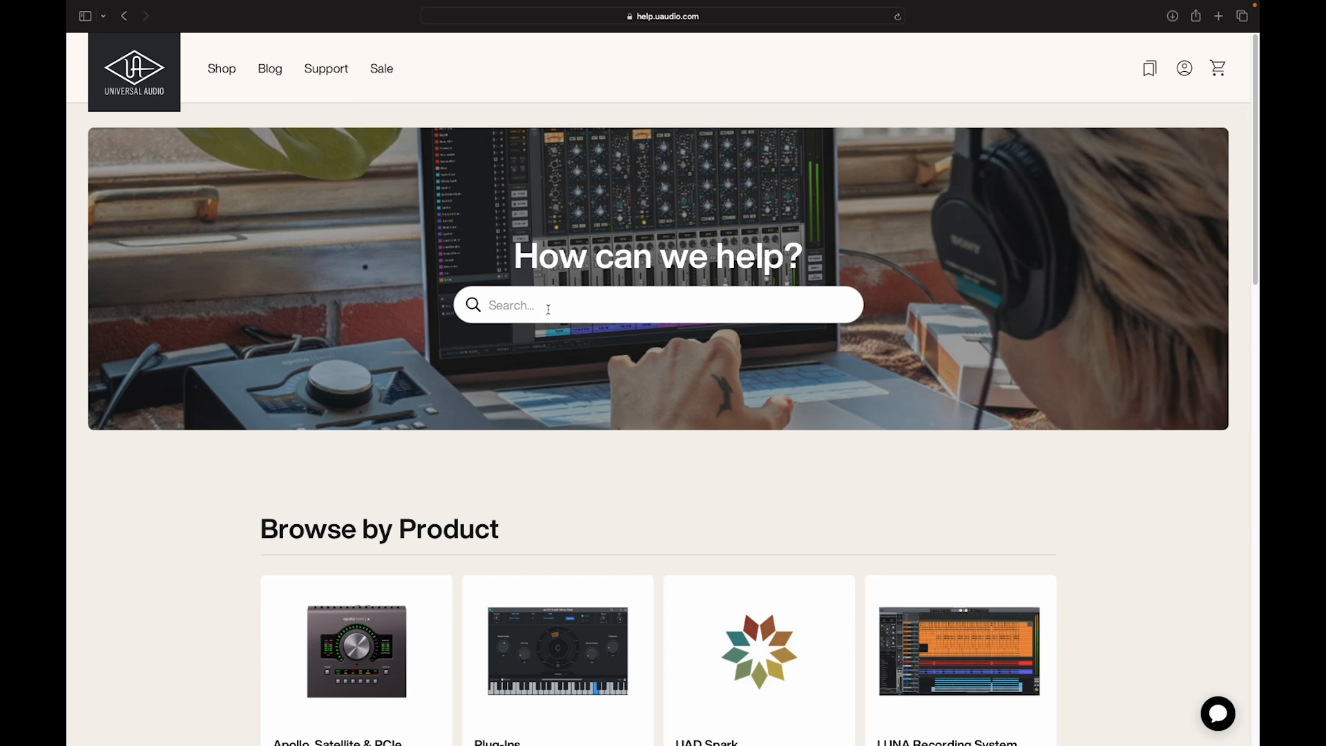
pyautogui.write('Mac sequoia')
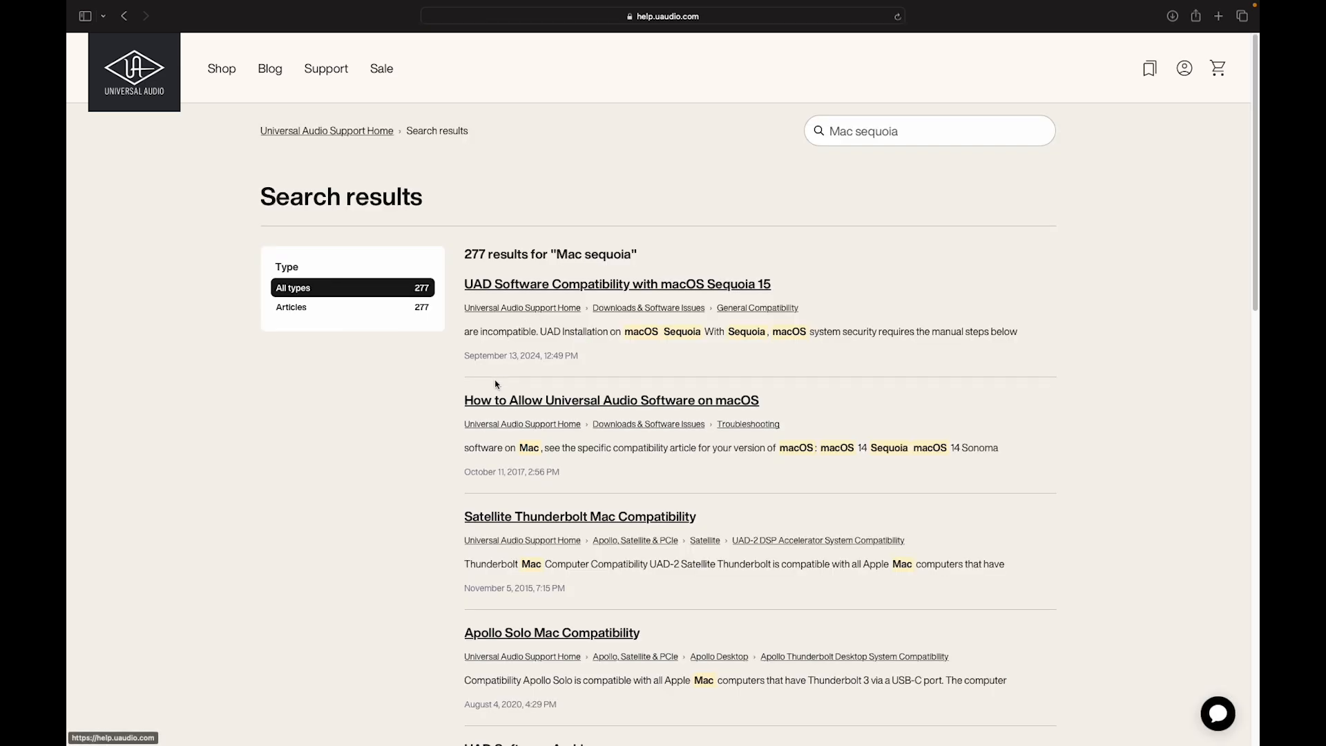
pyautogui.moveTo(660, 284)
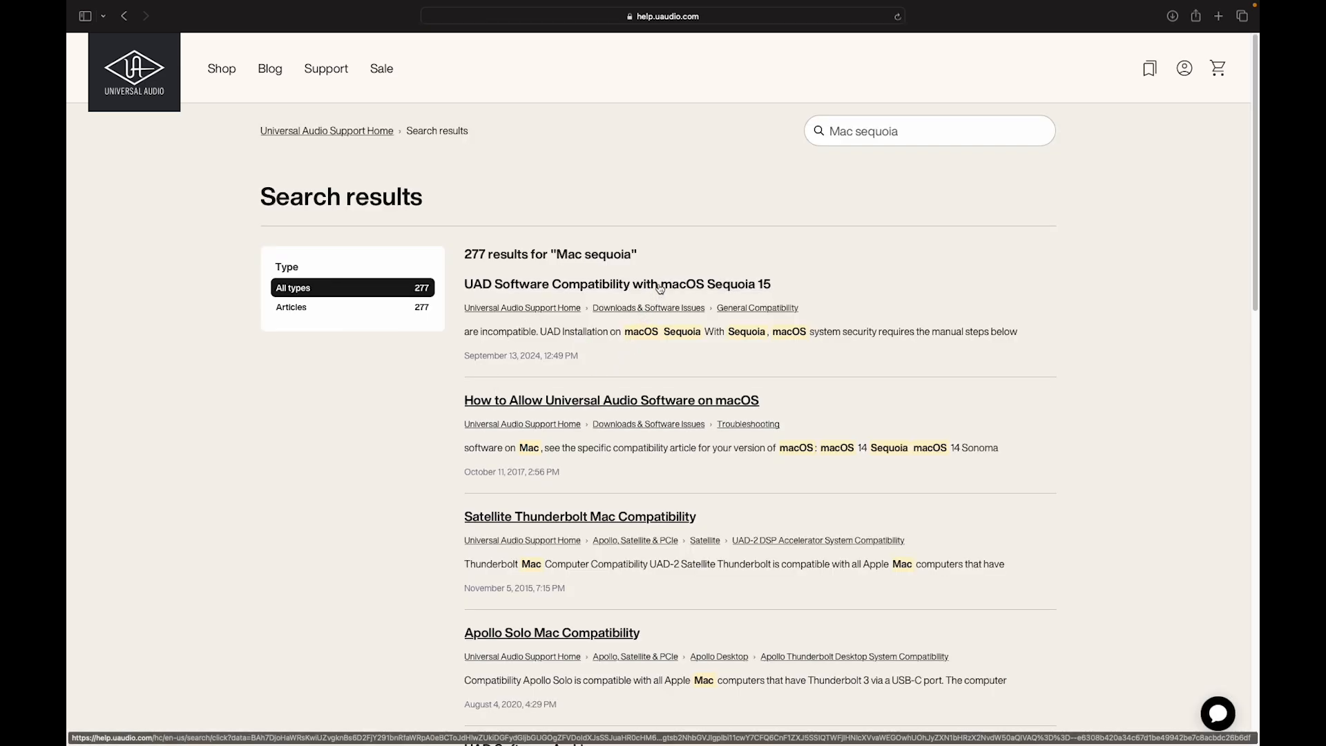
pyautogui.click(616, 284)
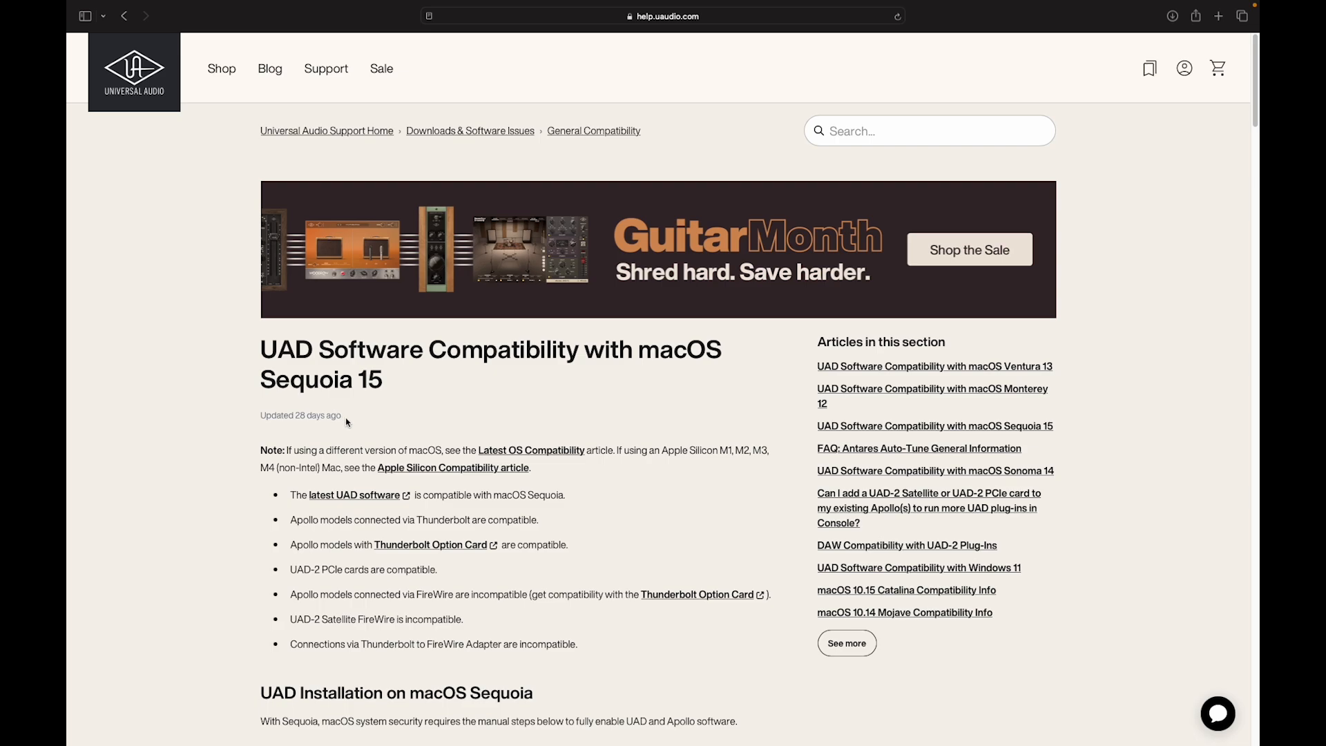
pyautogui.moveTo(451, 467)
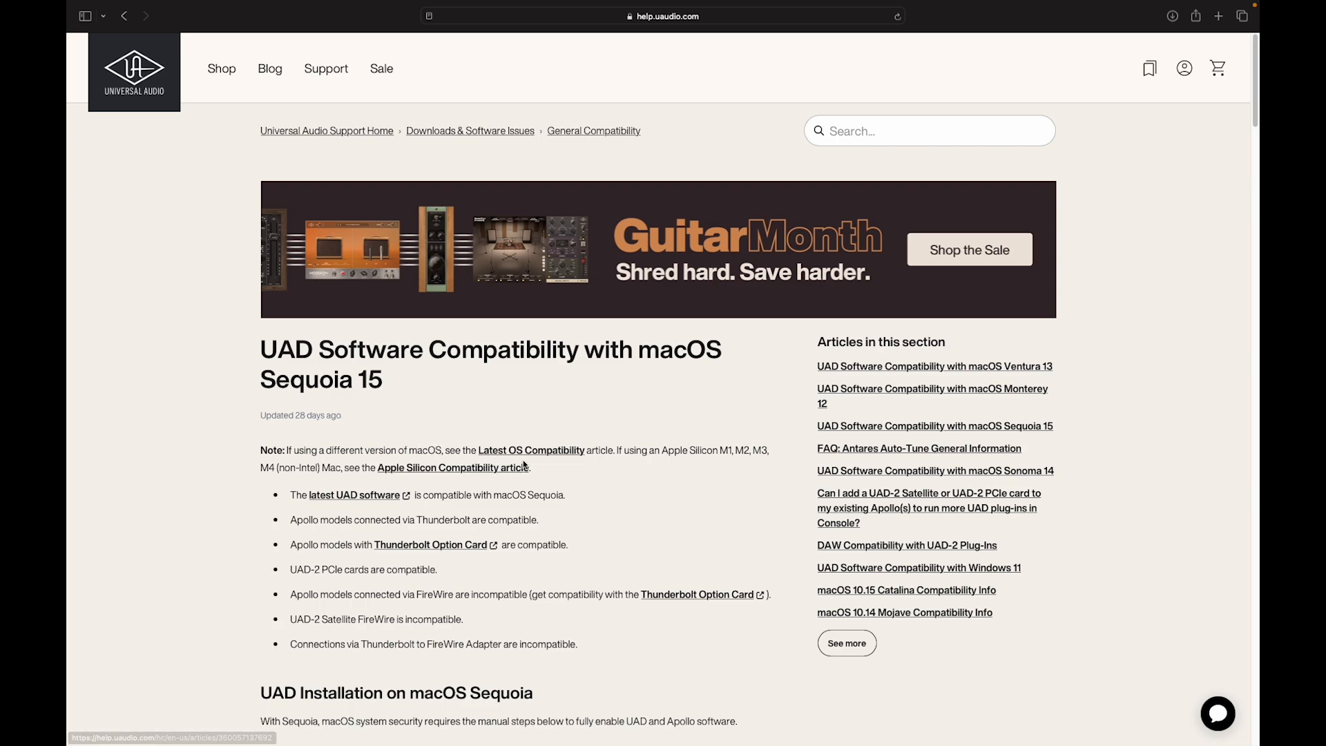
pyautogui.moveTo(769, 464)
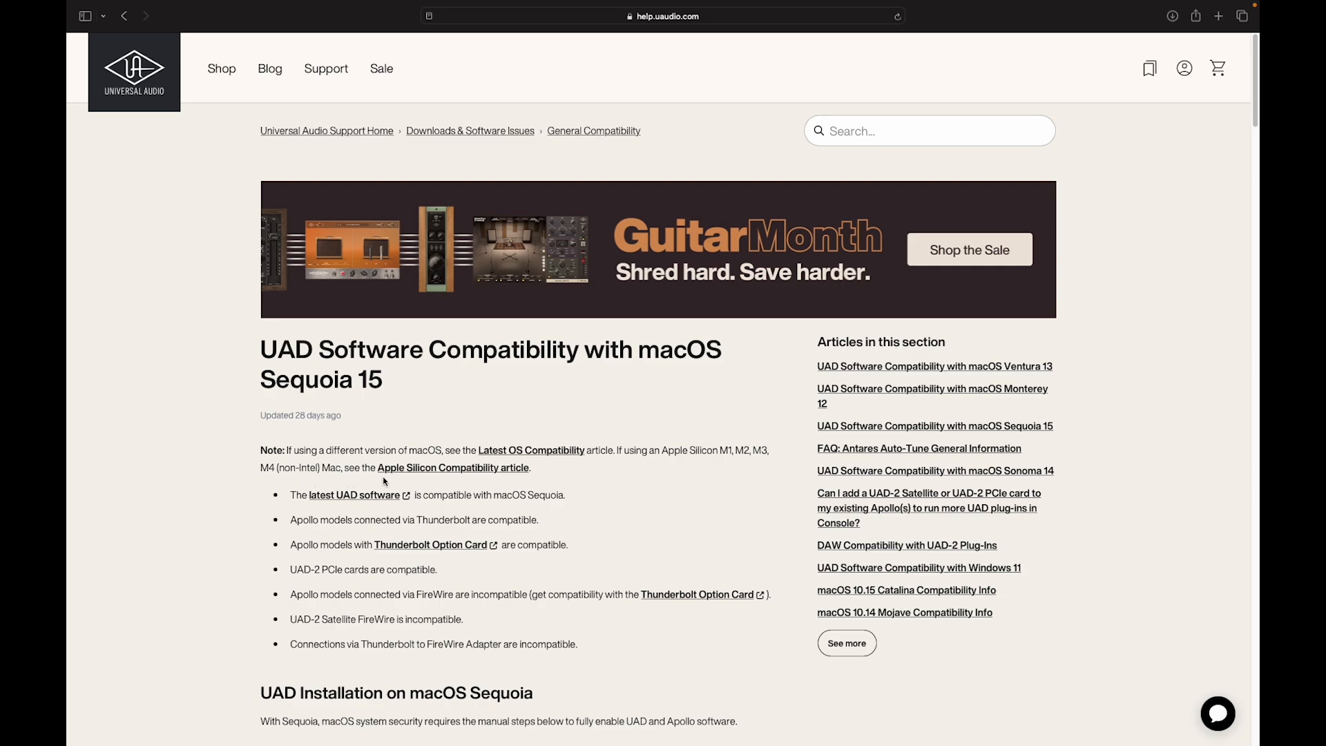
pyautogui.moveTo(520, 483)
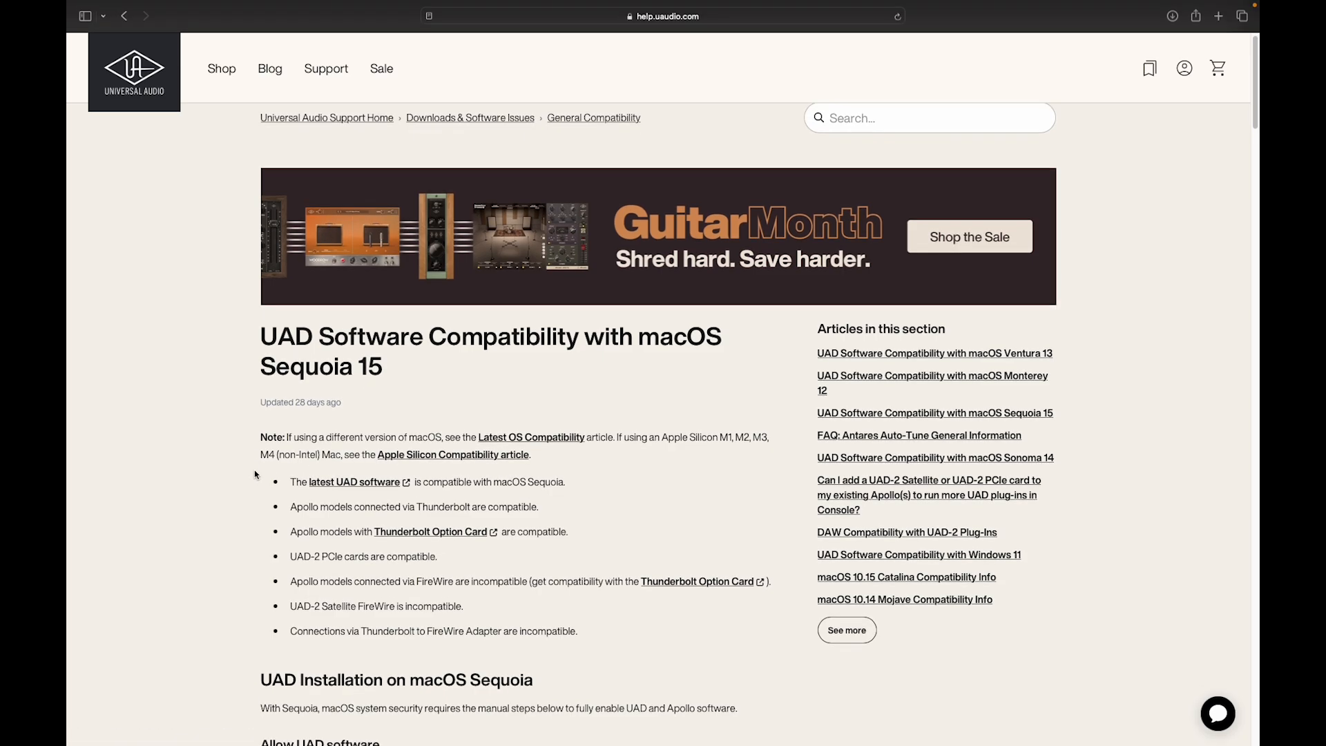
pyautogui.scroll(-3)
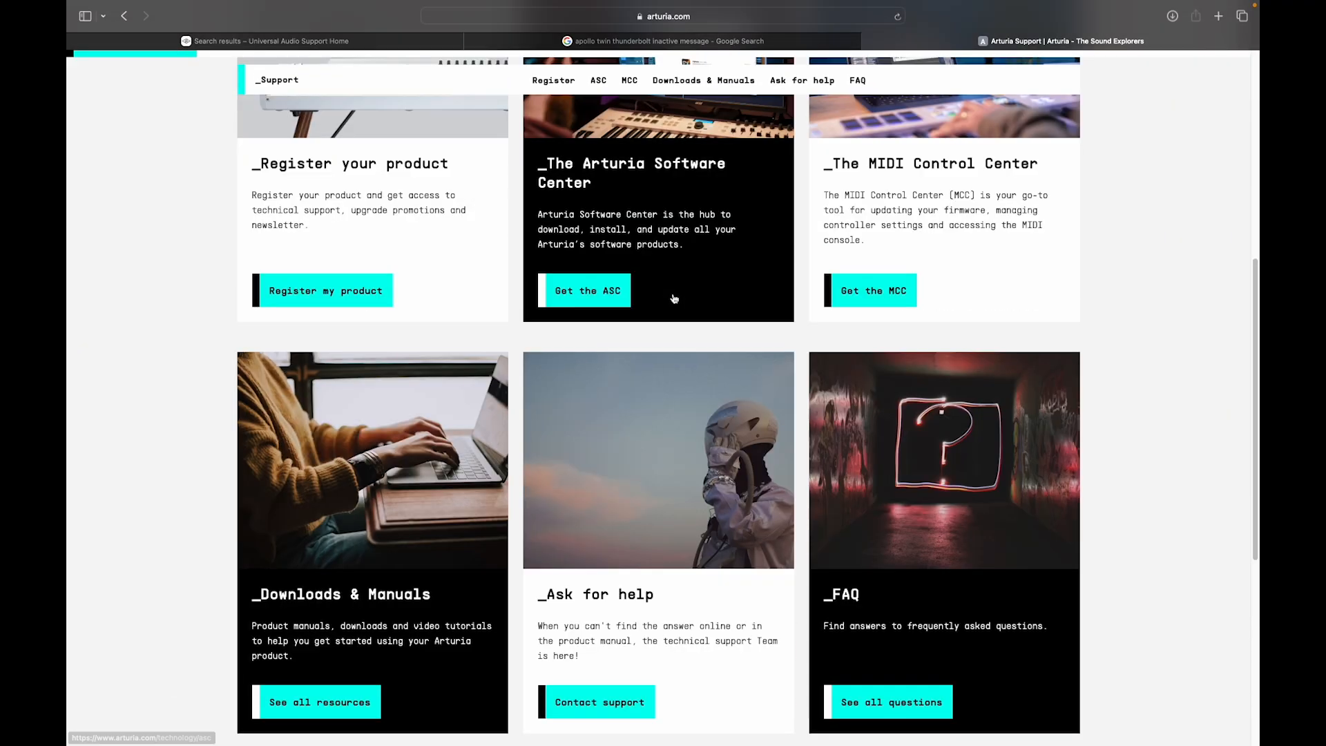
# - From Arturia Support's full question list, reach the MacOS Compatibility FAQ under More information
pyautogui.scroll(-3)
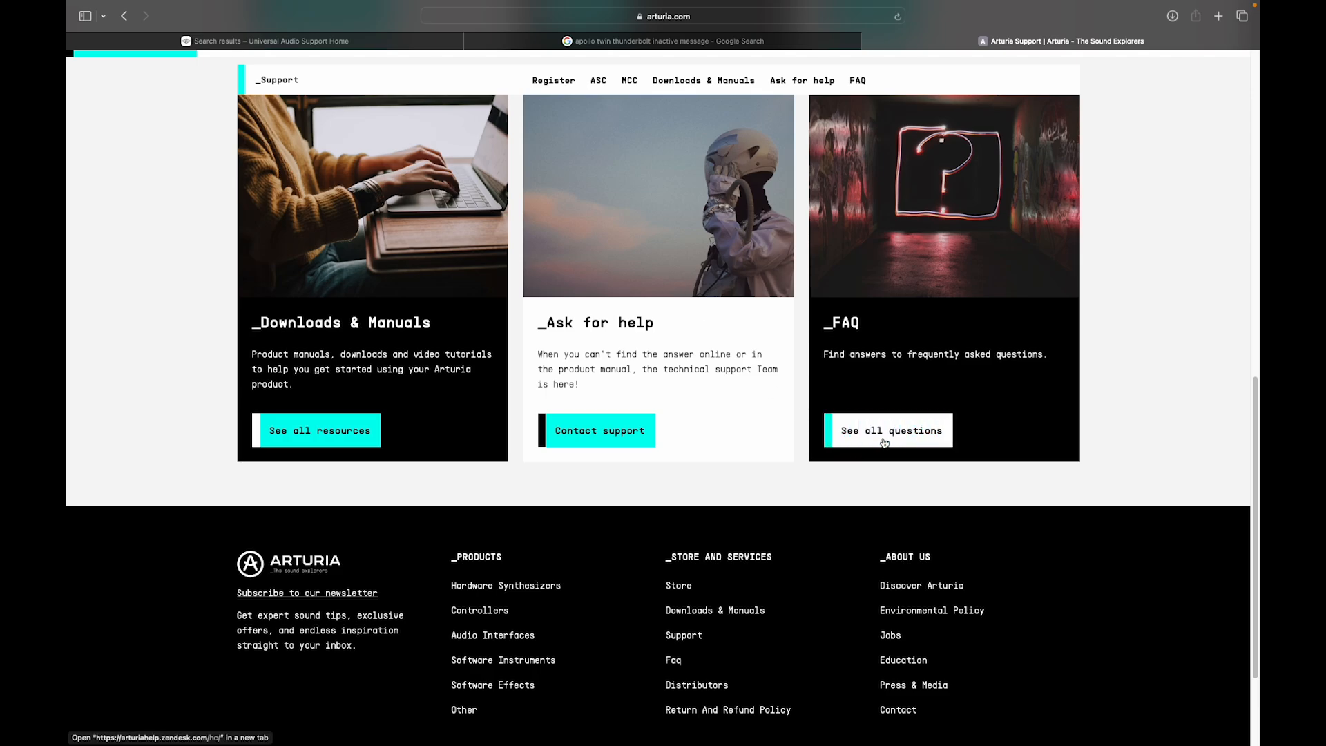
pyautogui.click(888, 431)
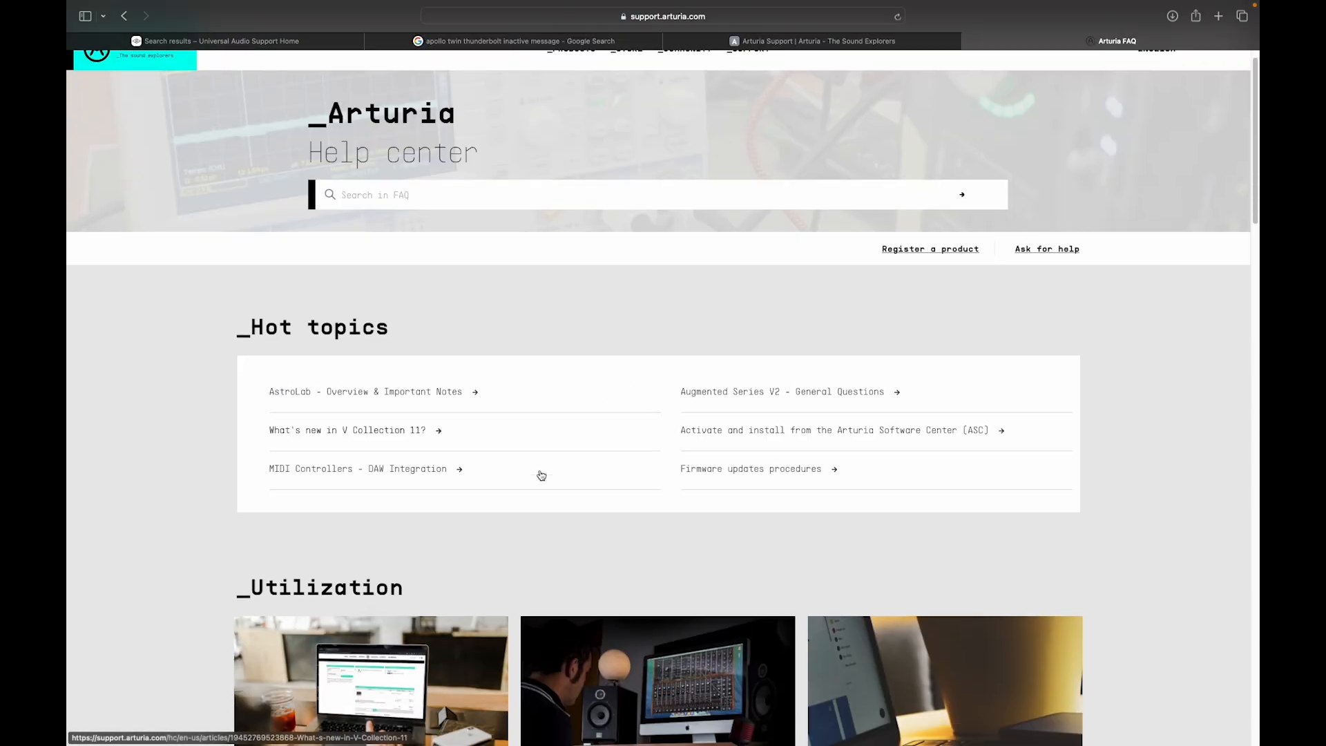
pyautogui.scroll(-3)
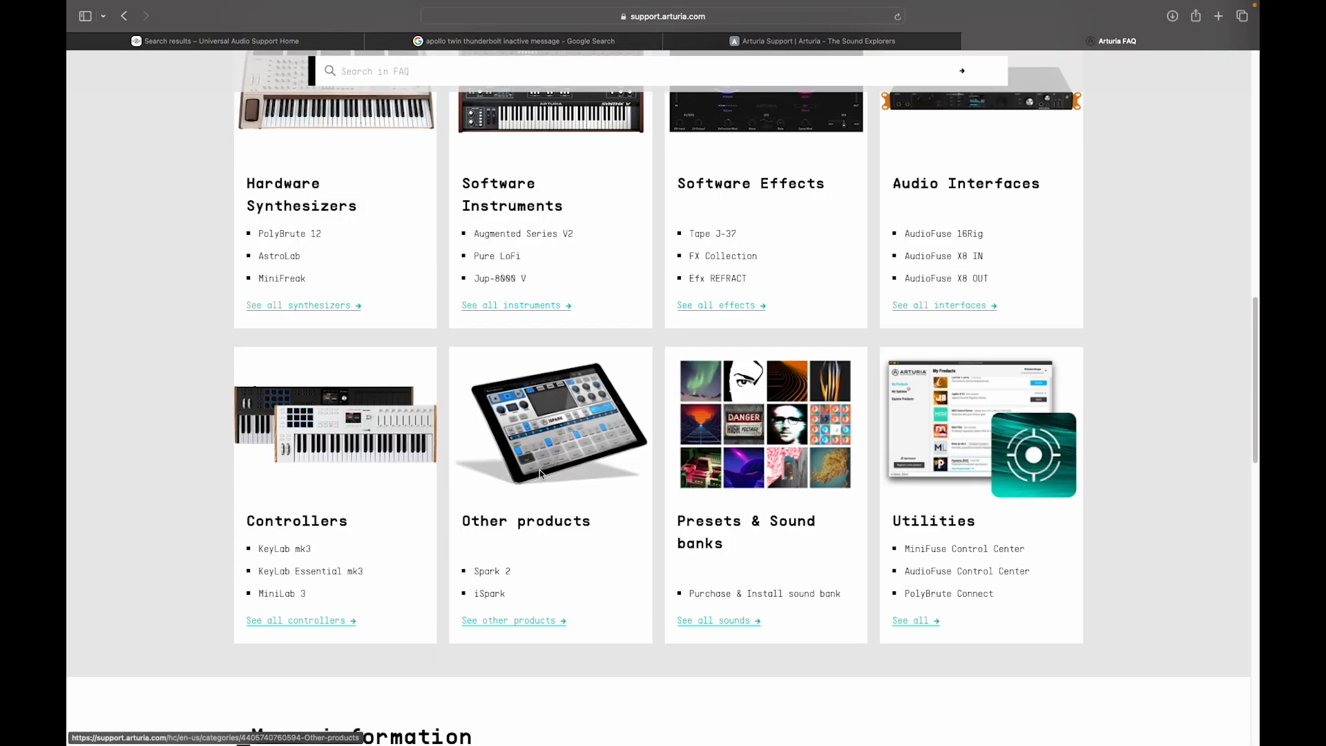
pyautogui.scroll(-3)
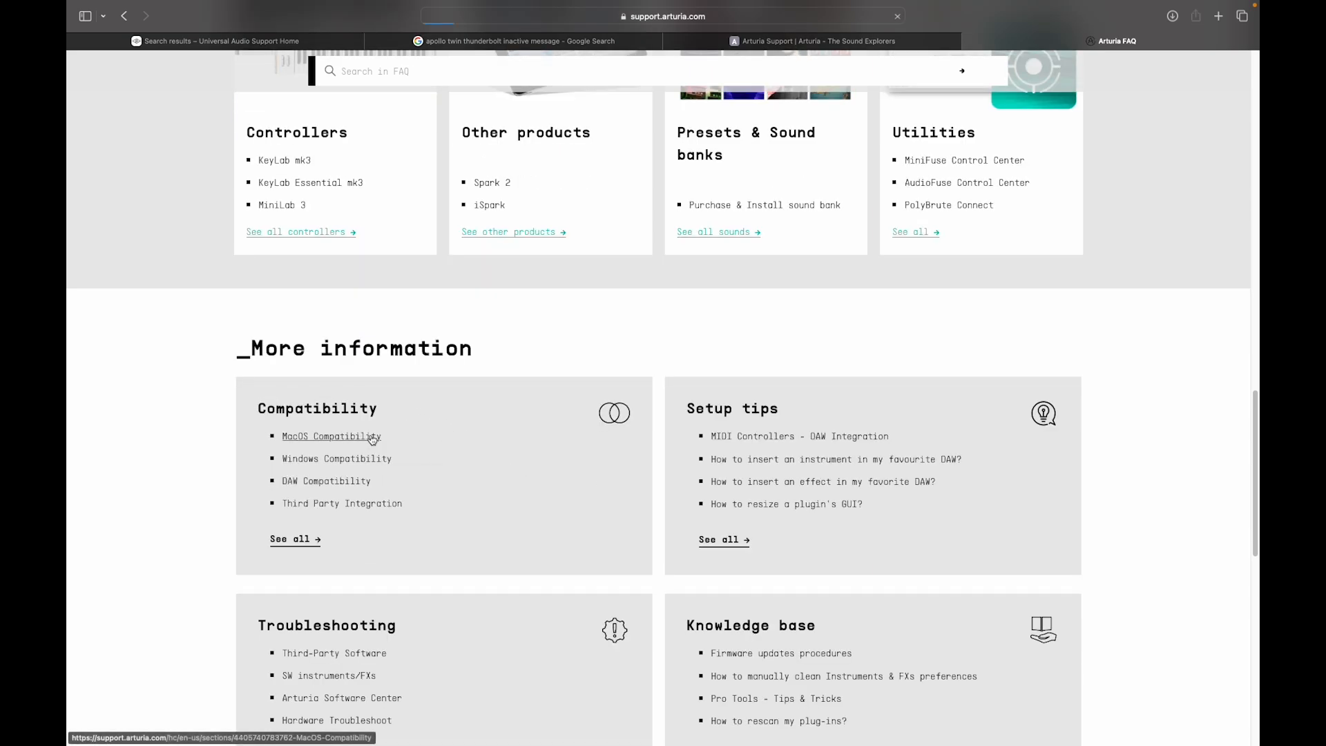
pyautogui.click(330, 436)
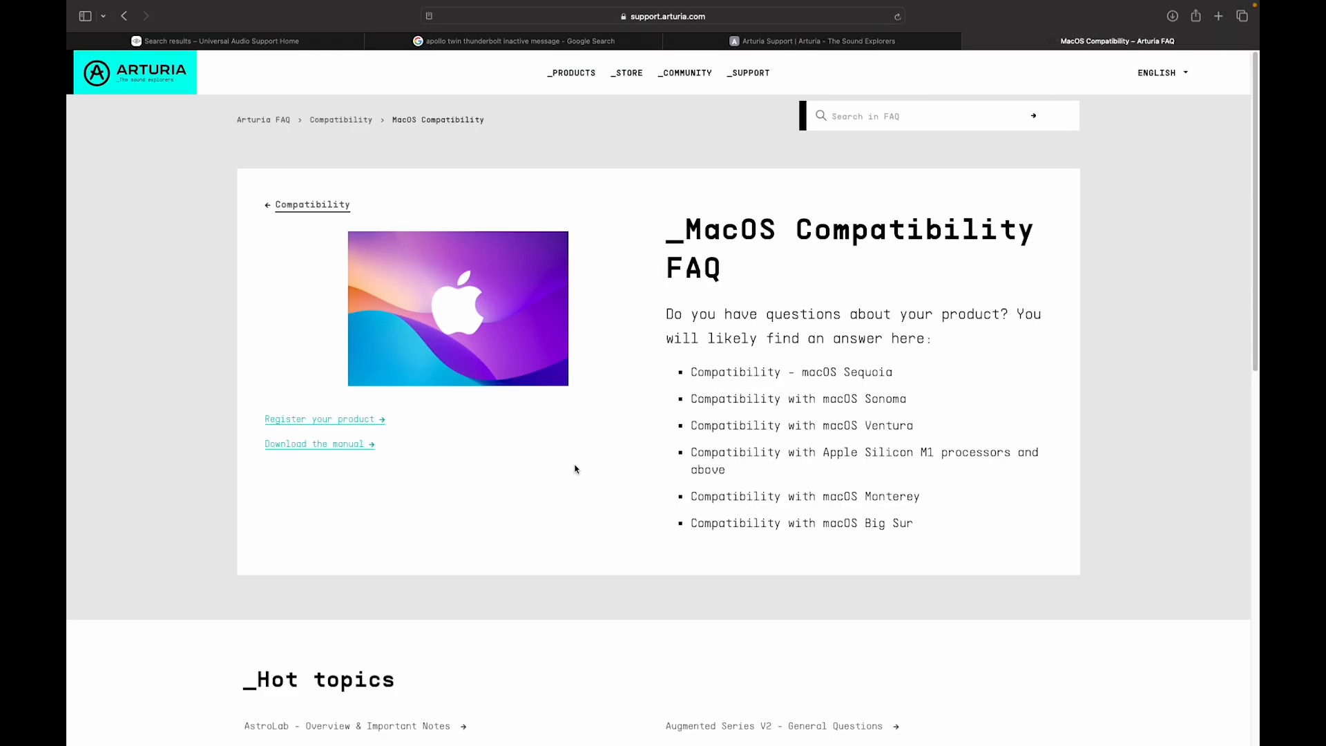
pyautogui.moveTo(790, 371)
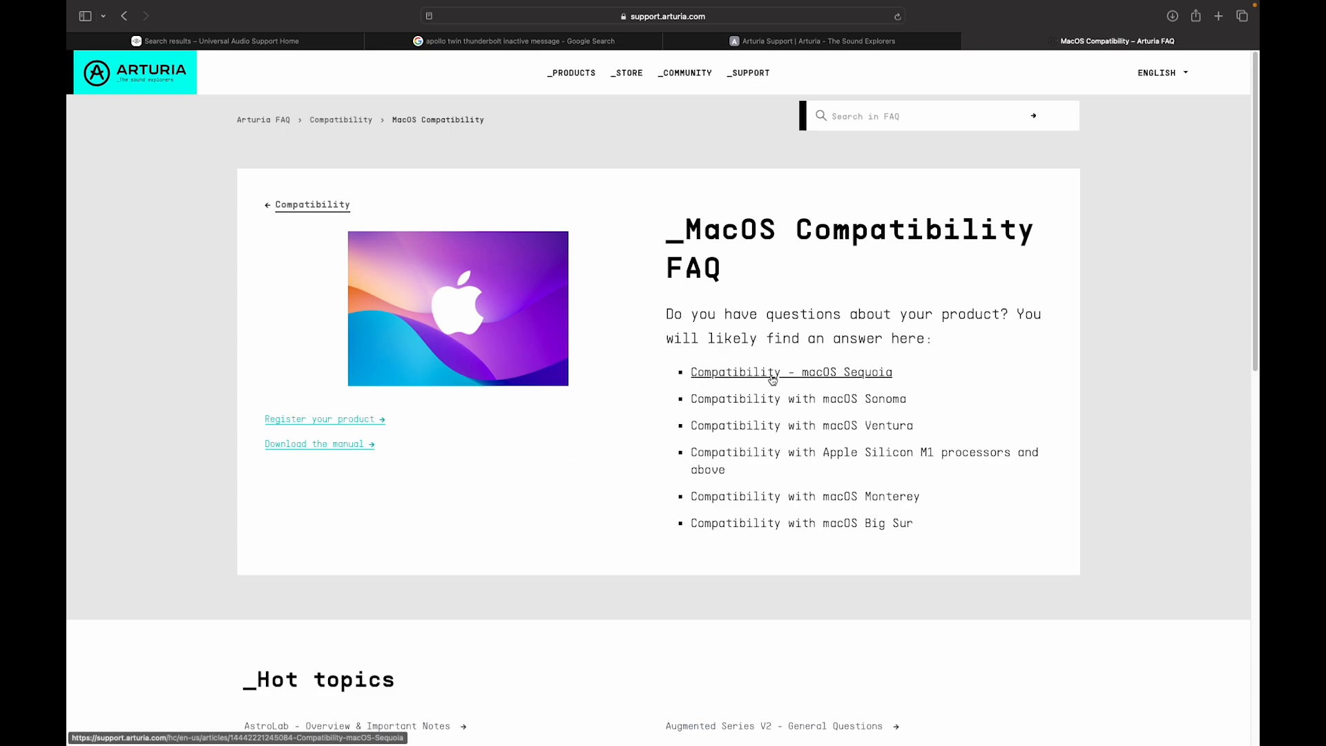
# - Read Arturia's 'Compatibility - macOS Sequoia' article advising users not to upgrade yet
pyautogui.click(790, 372)
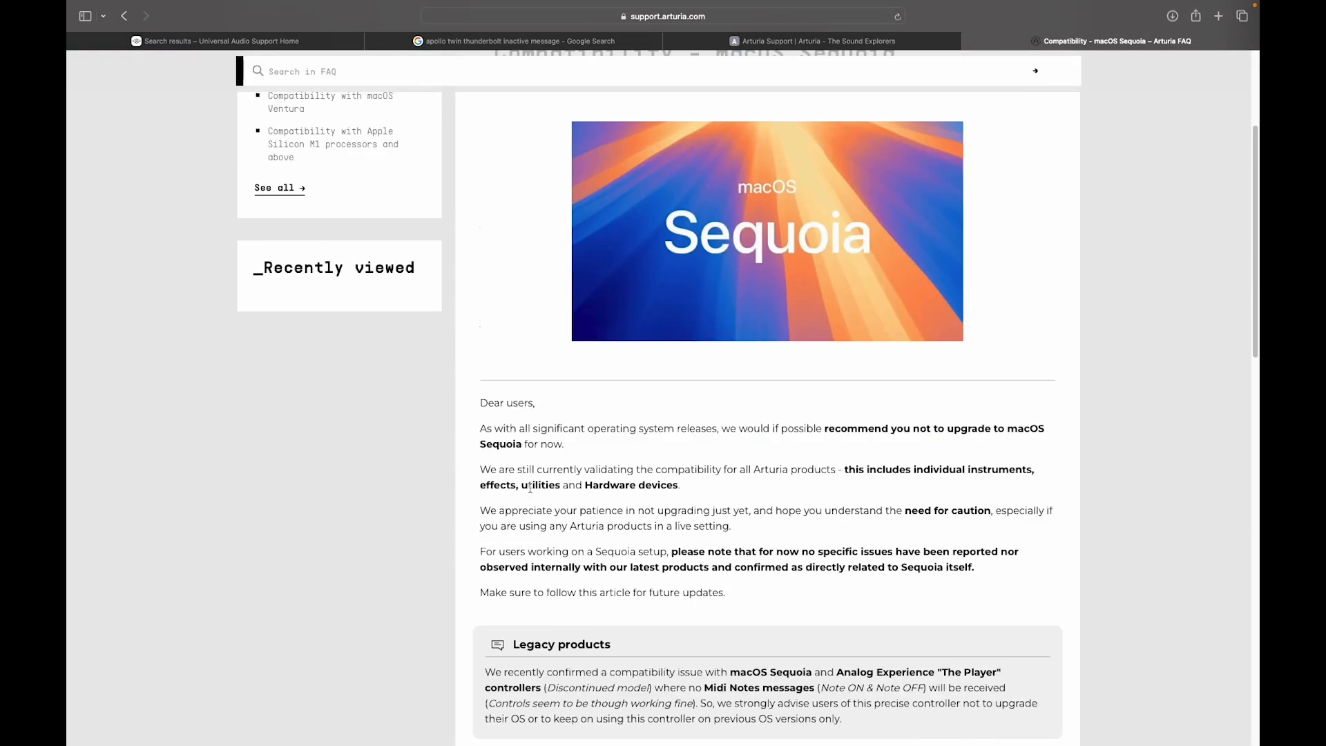
pyautogui.scroll(-3)
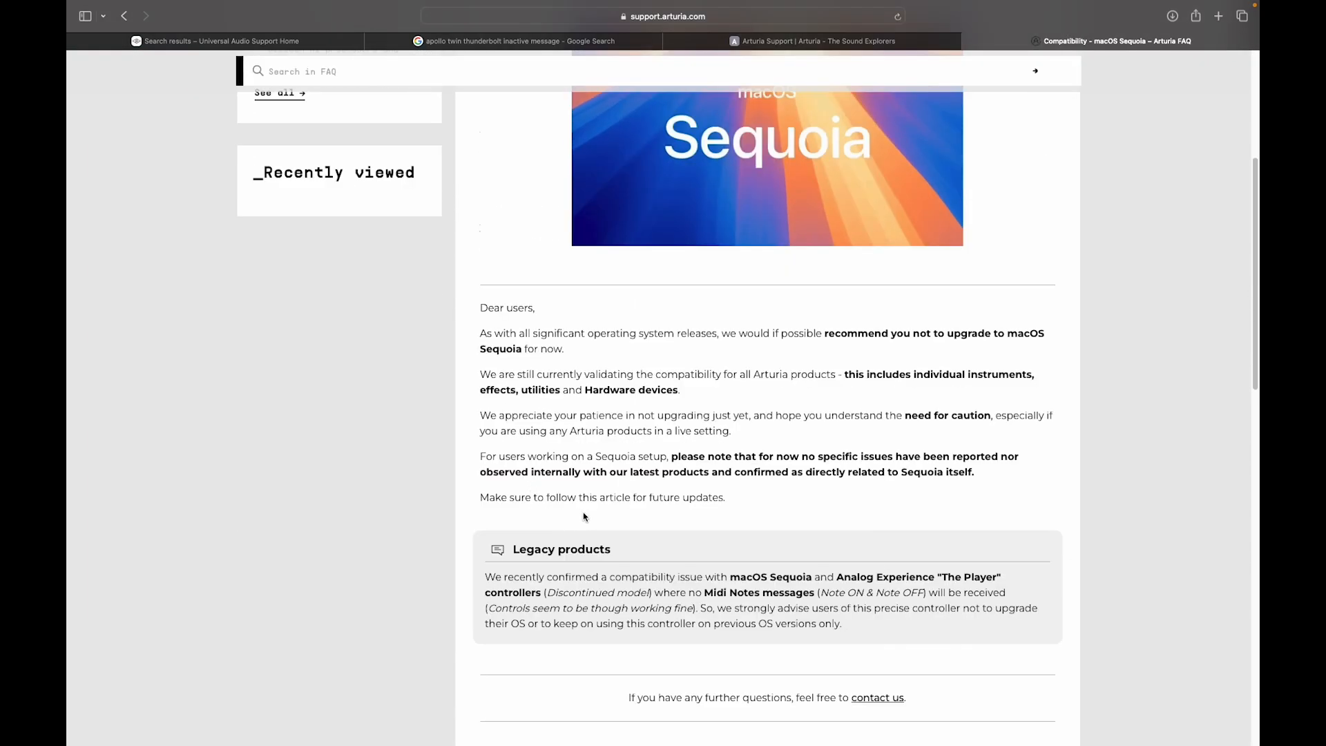
pyautogui.moveTo(828, 350)
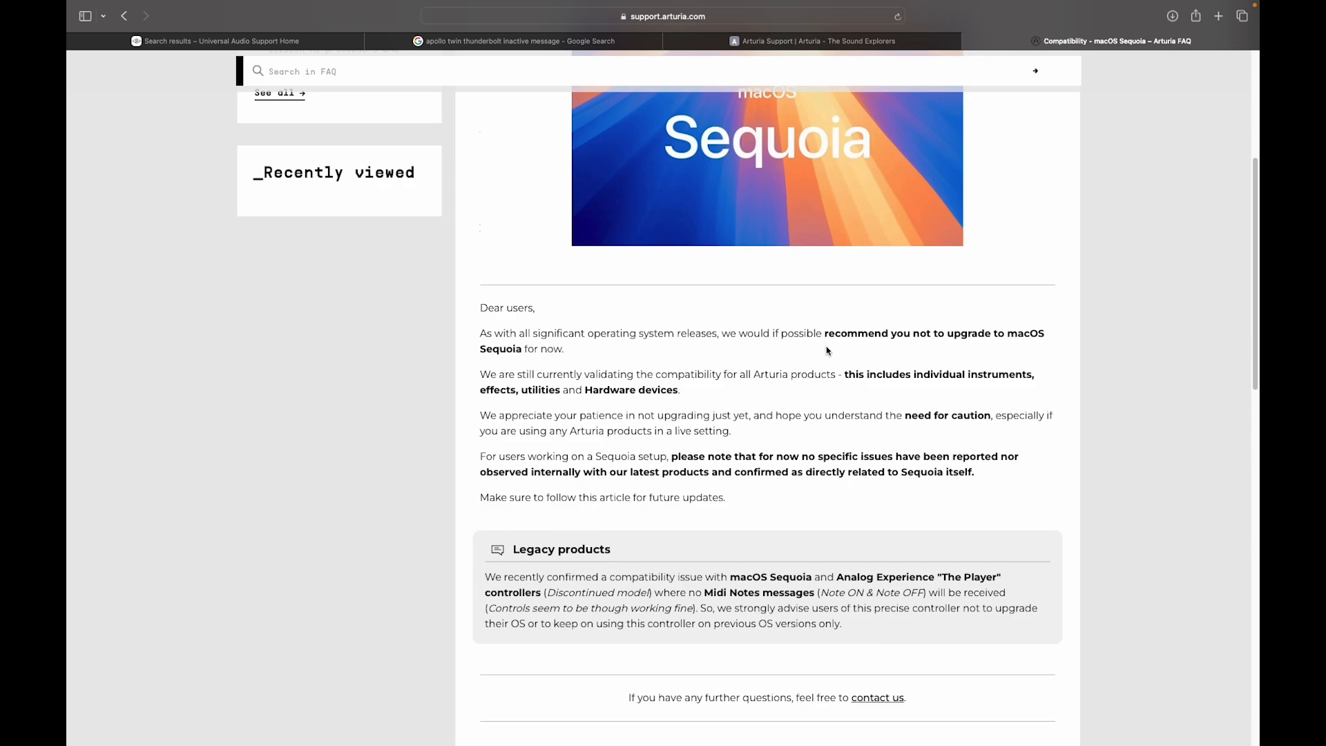
pyautogui.moveTo(547, 363)
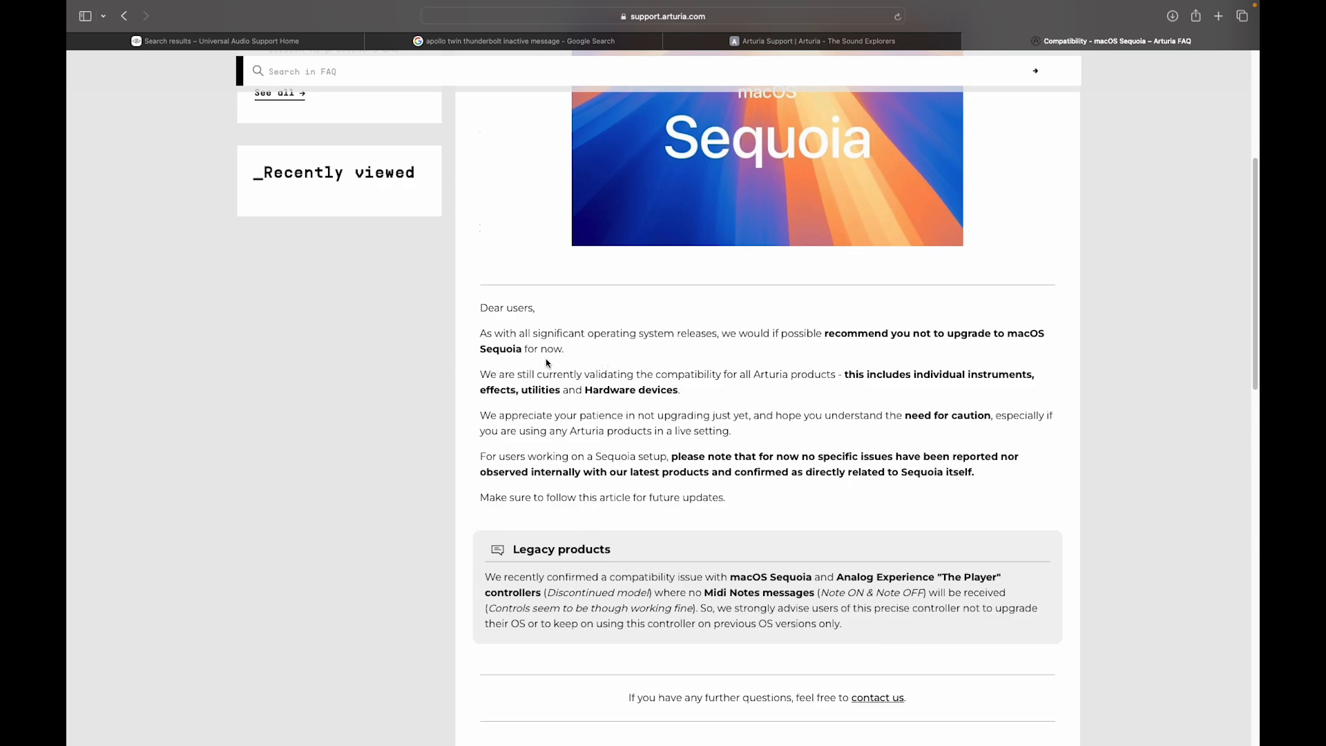
pyautogui.moveTo(818, 384)
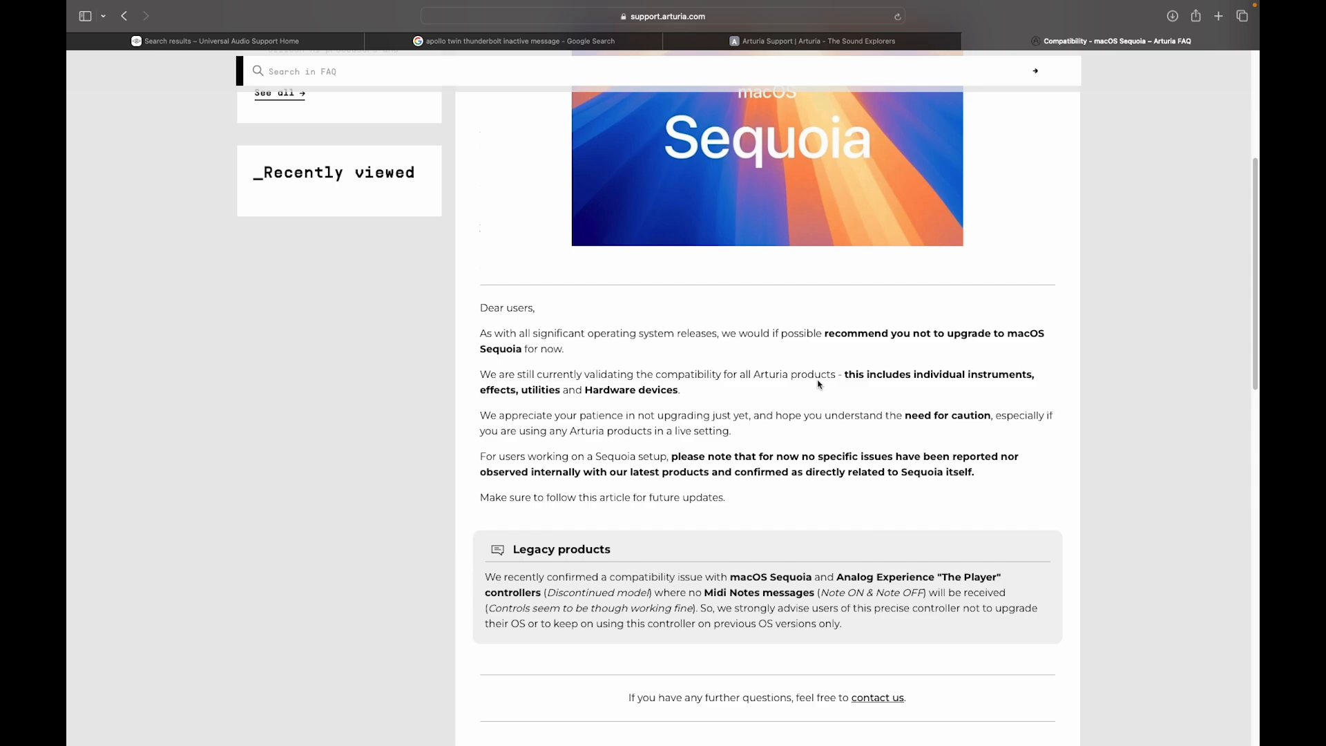
pyautogui.moveTo(463, 392)
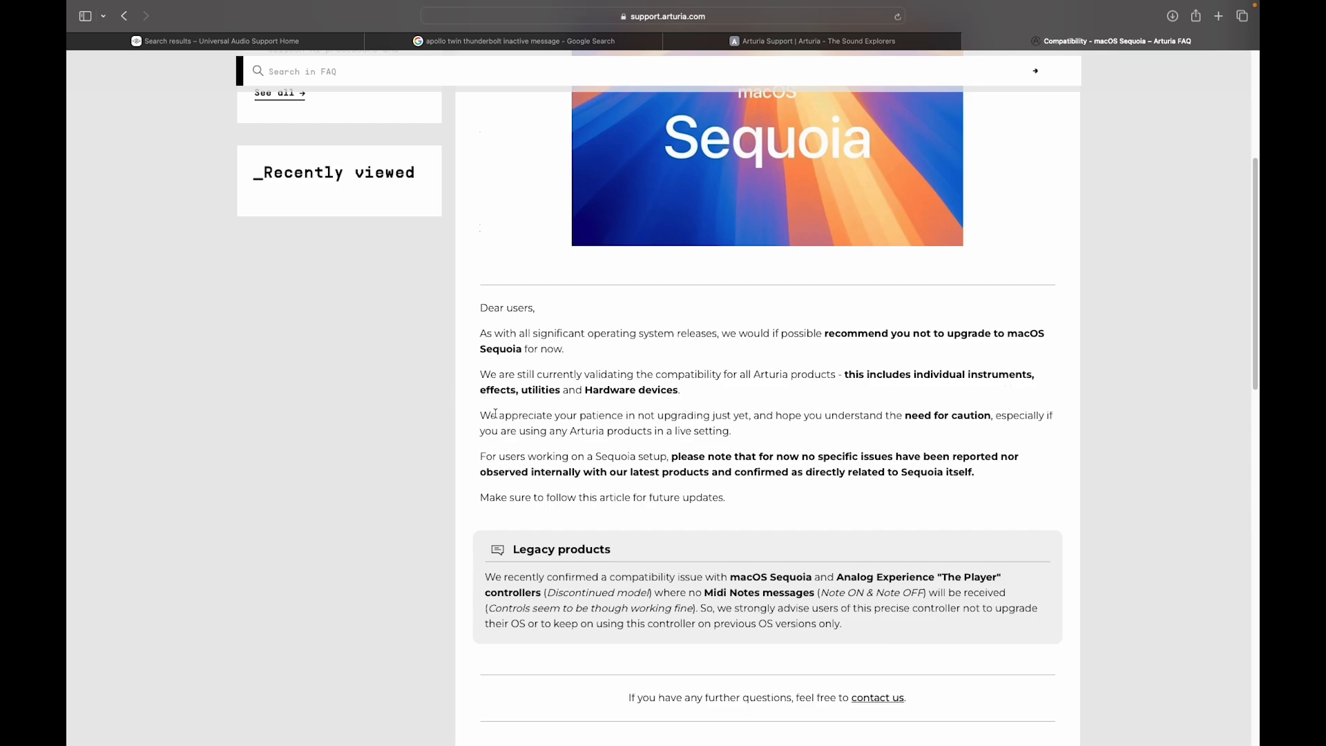
pyautogui.moveTo(1059, 422)
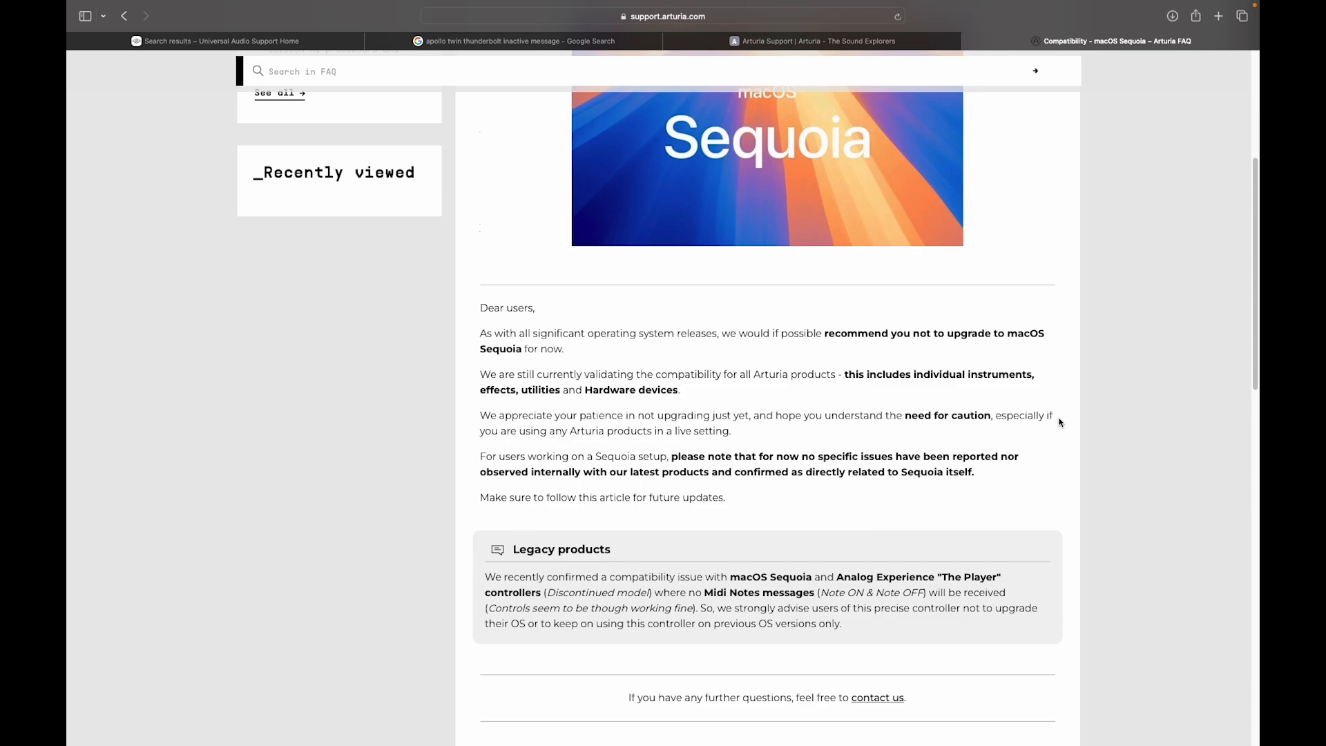
pyautogui.moveTo(728, 443)
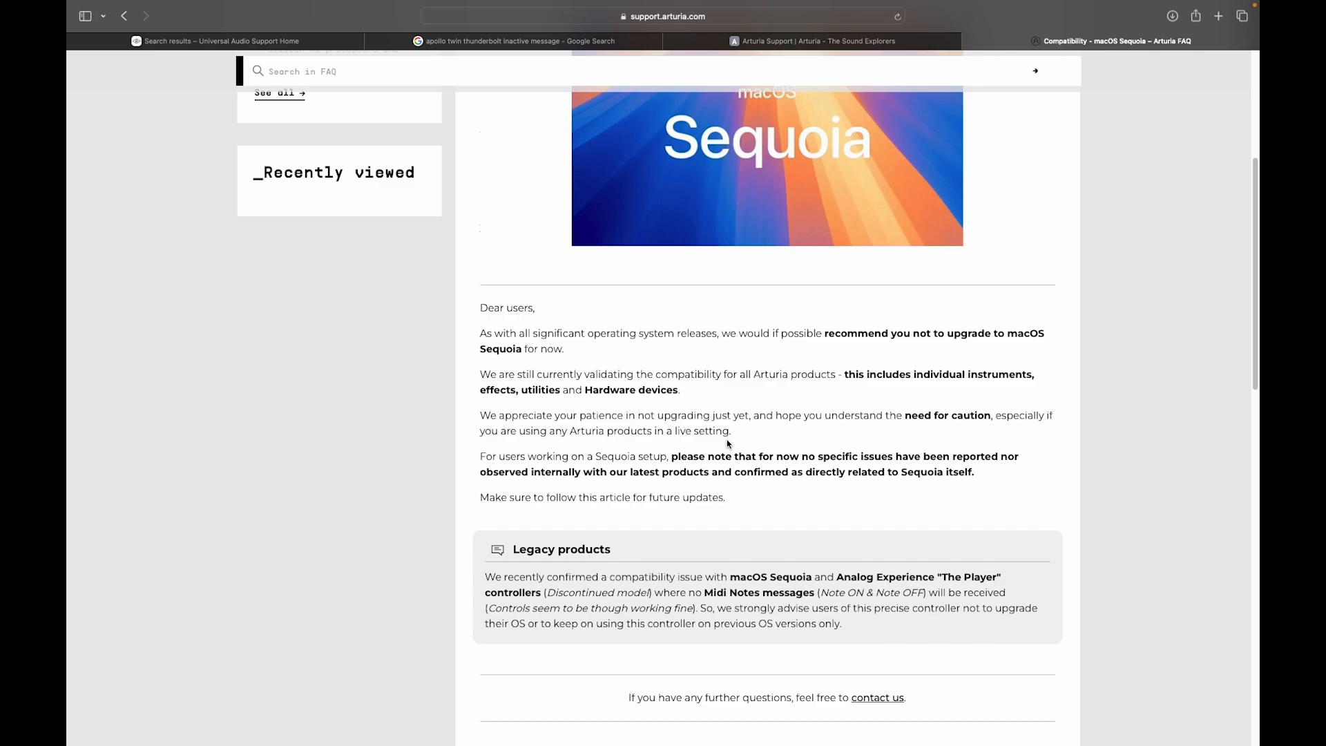
pyautogui.moveTo(728, 446)
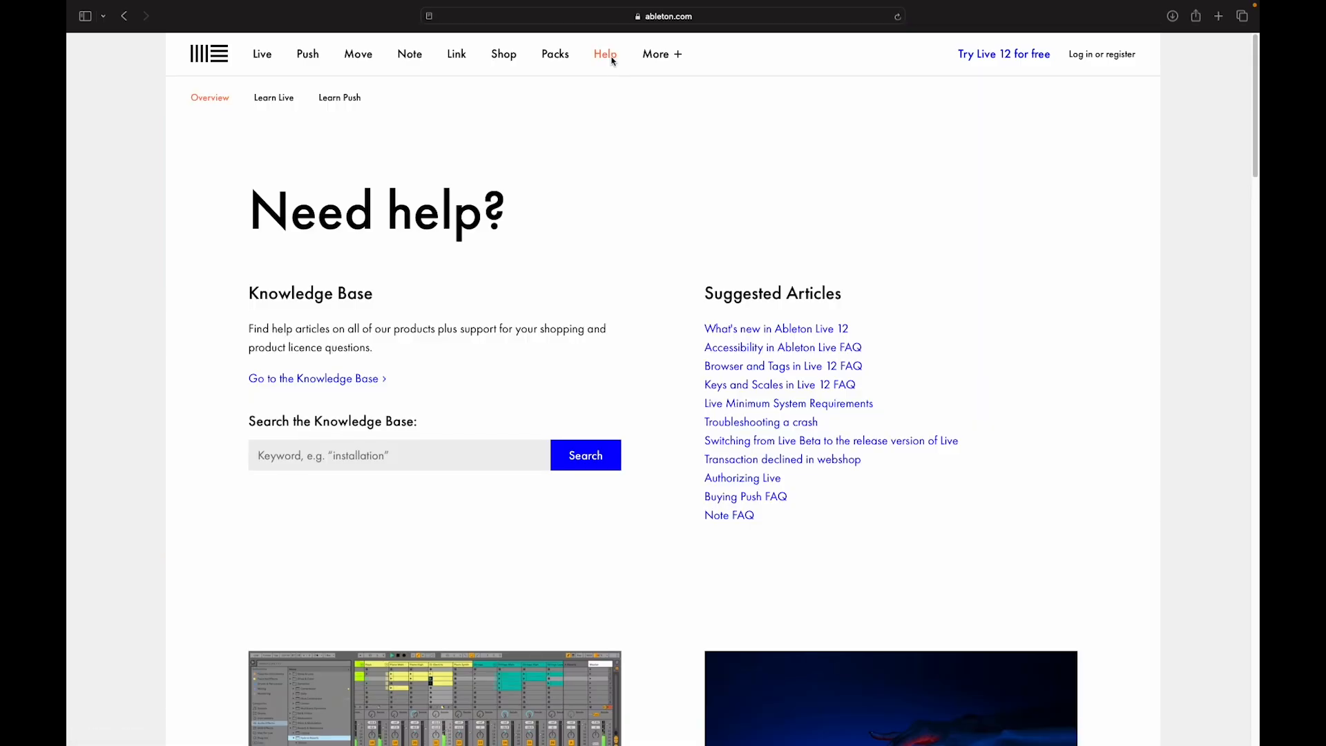
pyautogui.moveTo(699, 390)
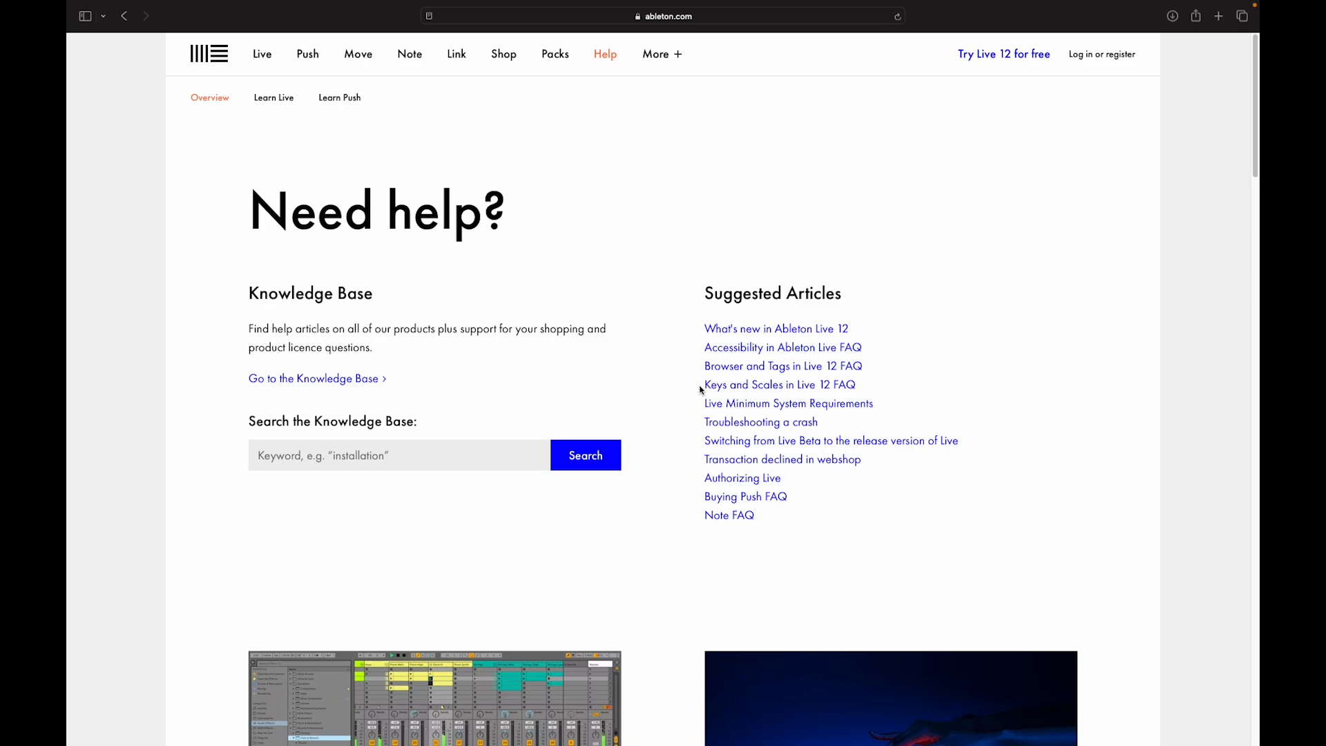
# - Reach the Apple and macOS compatibility with Live article and its Live 12/11/10 macOS support notes
pyautogui.click(787, 402)
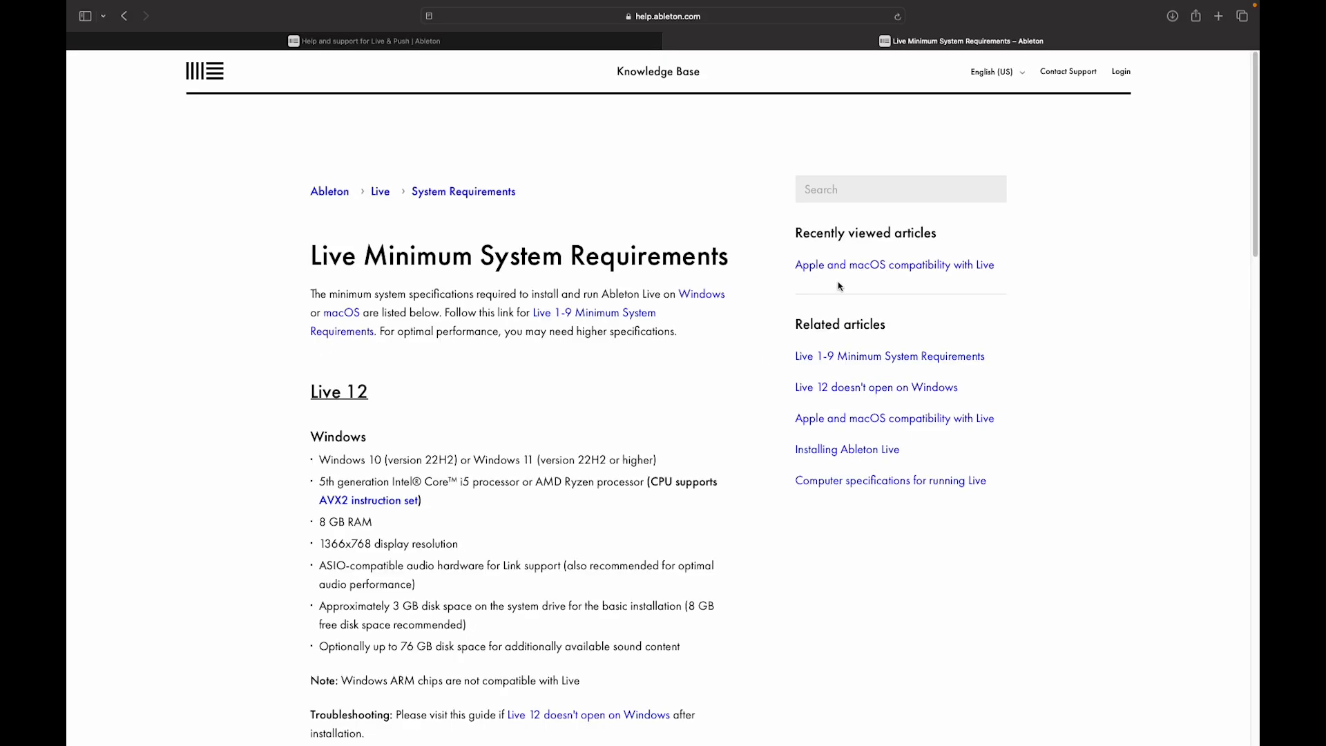
pyautogui.click(895, 266)
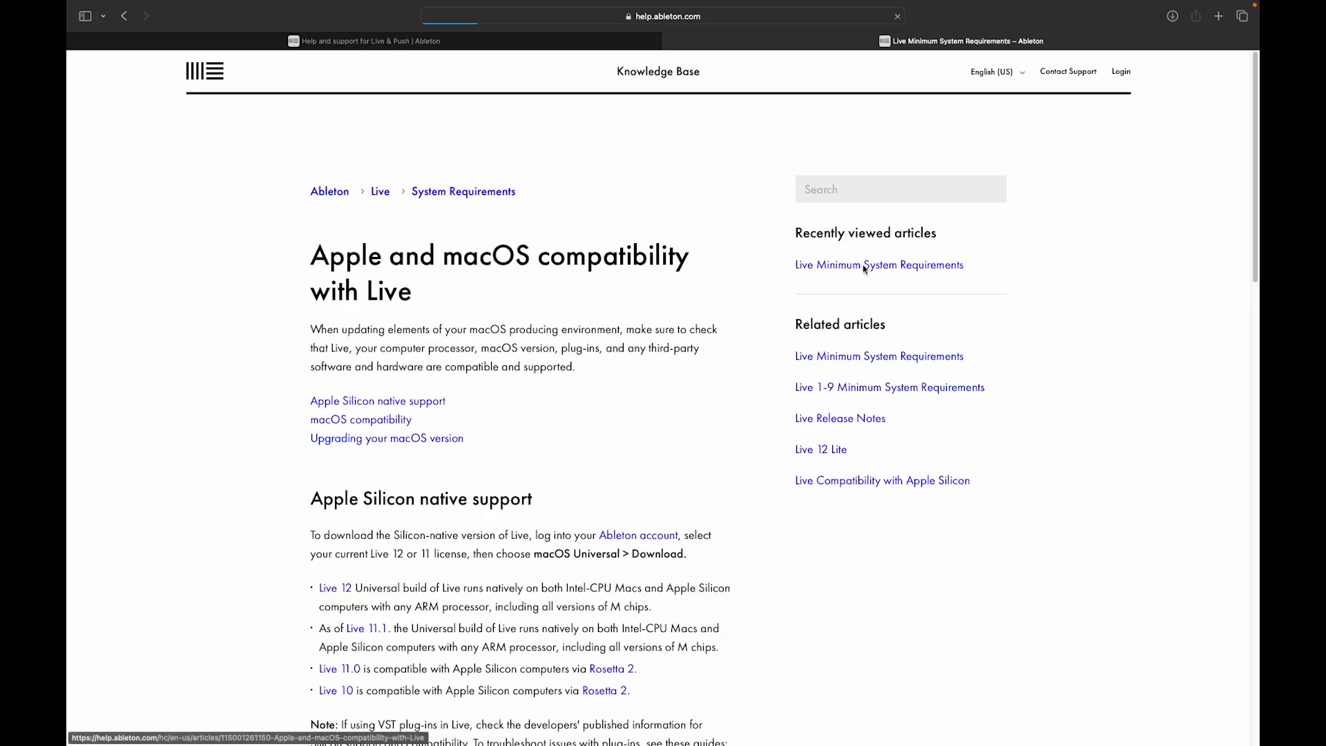
pyautogui.click(878, 265)
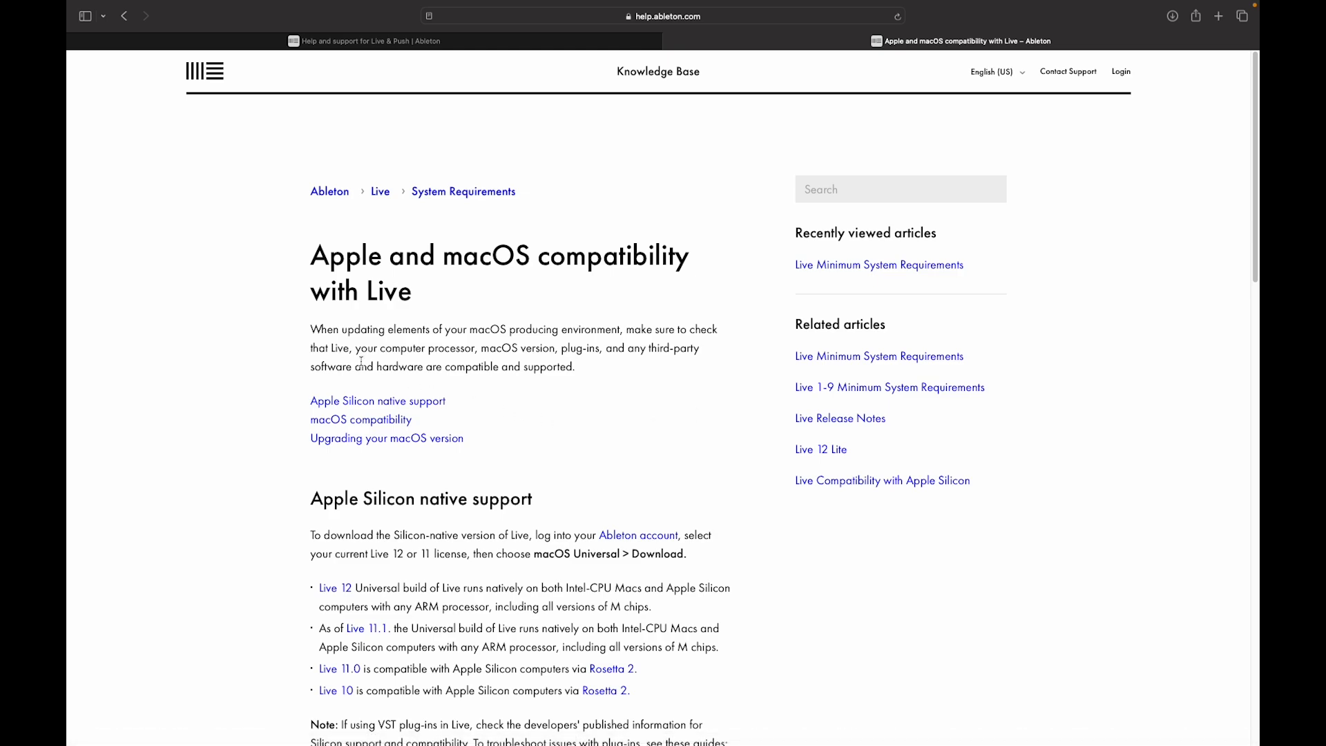
pyautogui.scroll(-3)
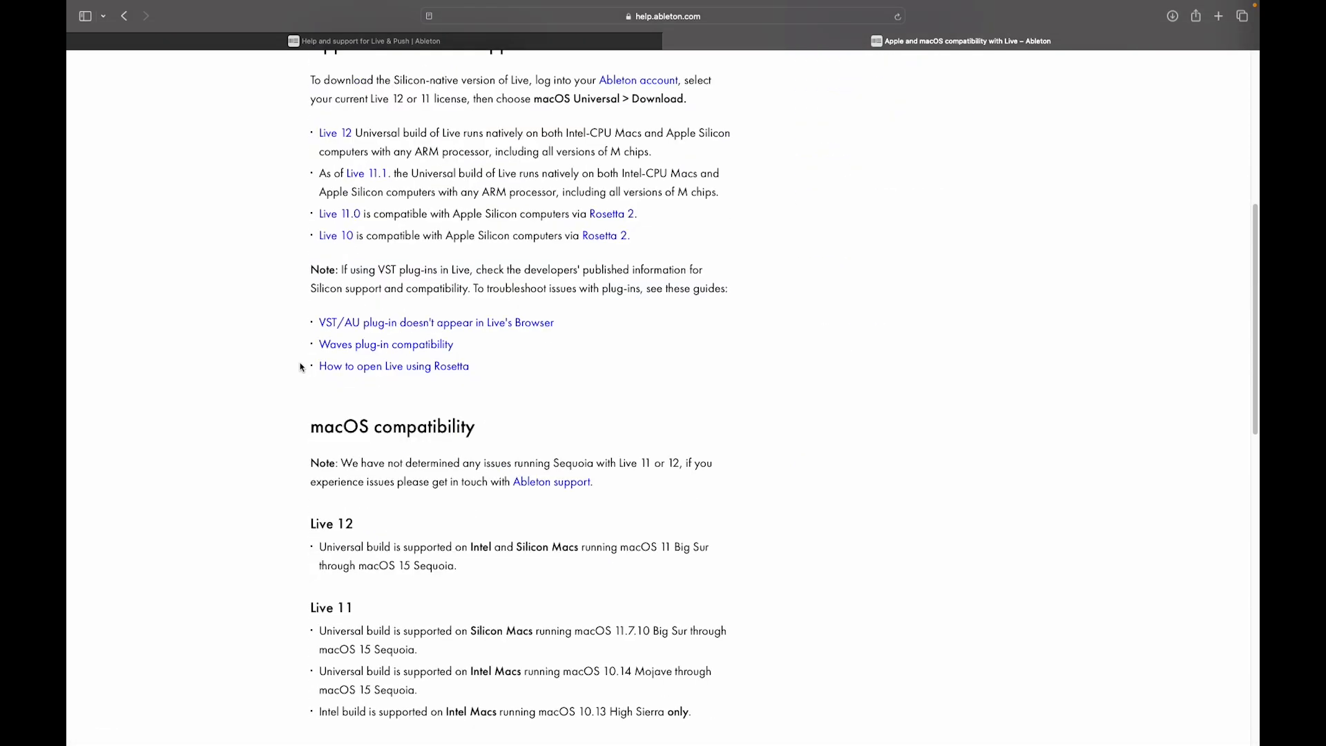
pyautogui.scroll(-3)
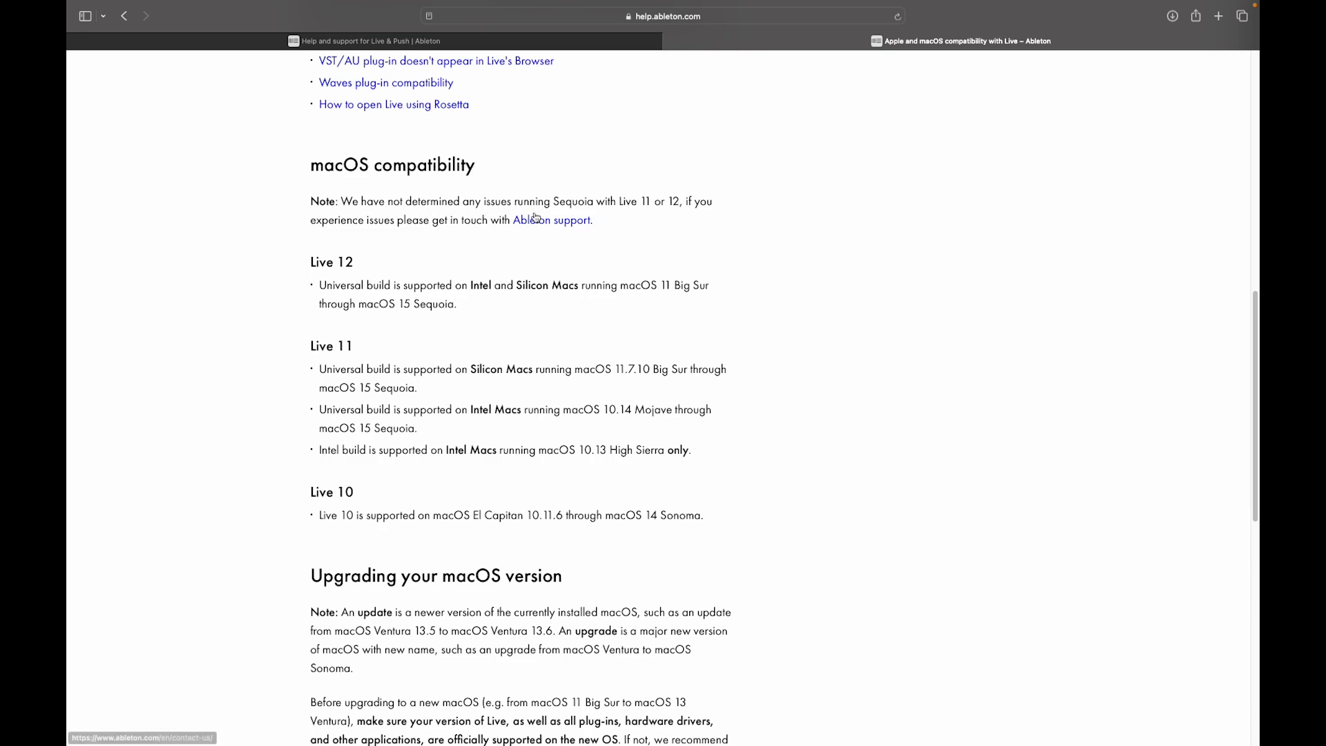
pyautogui.moveTo(368, 205)
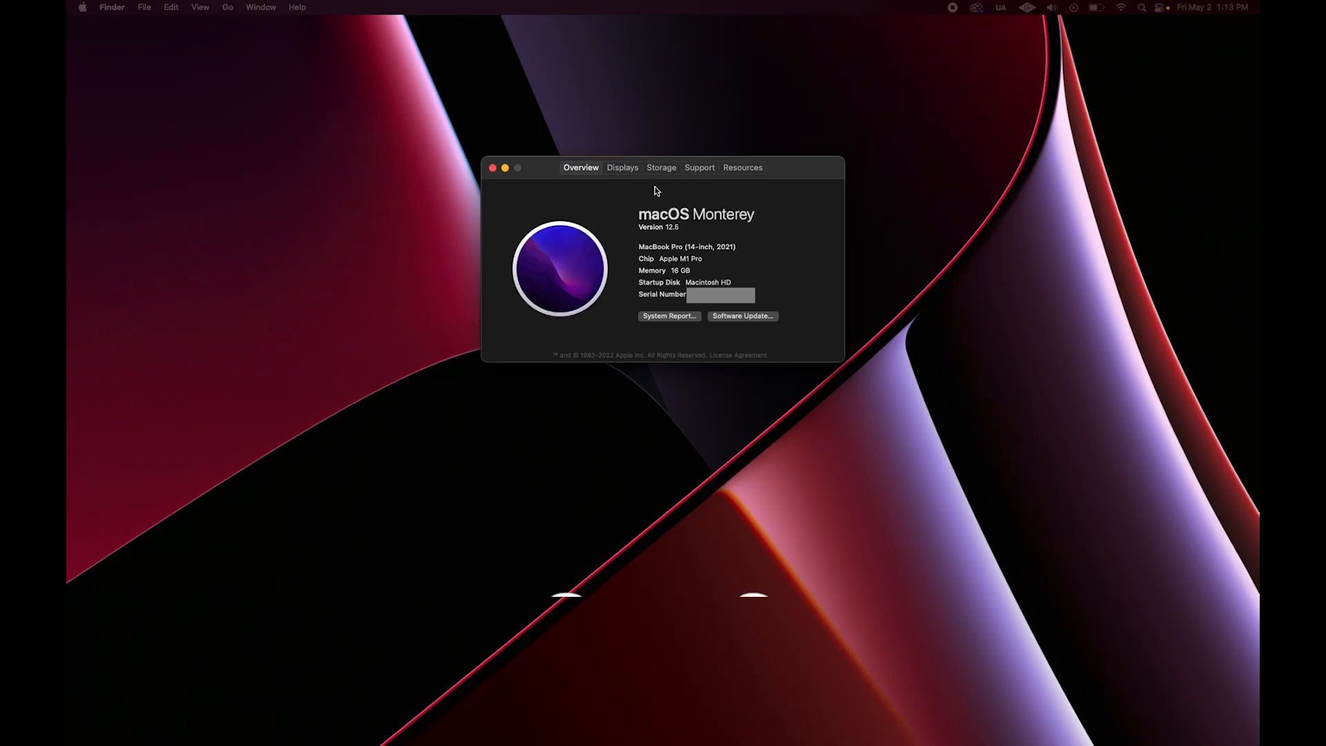
# - Close About This Mac and reach Time Machine preferences via a Spotlight search for 'Time Machine'
pyautogui.click(661, 167)
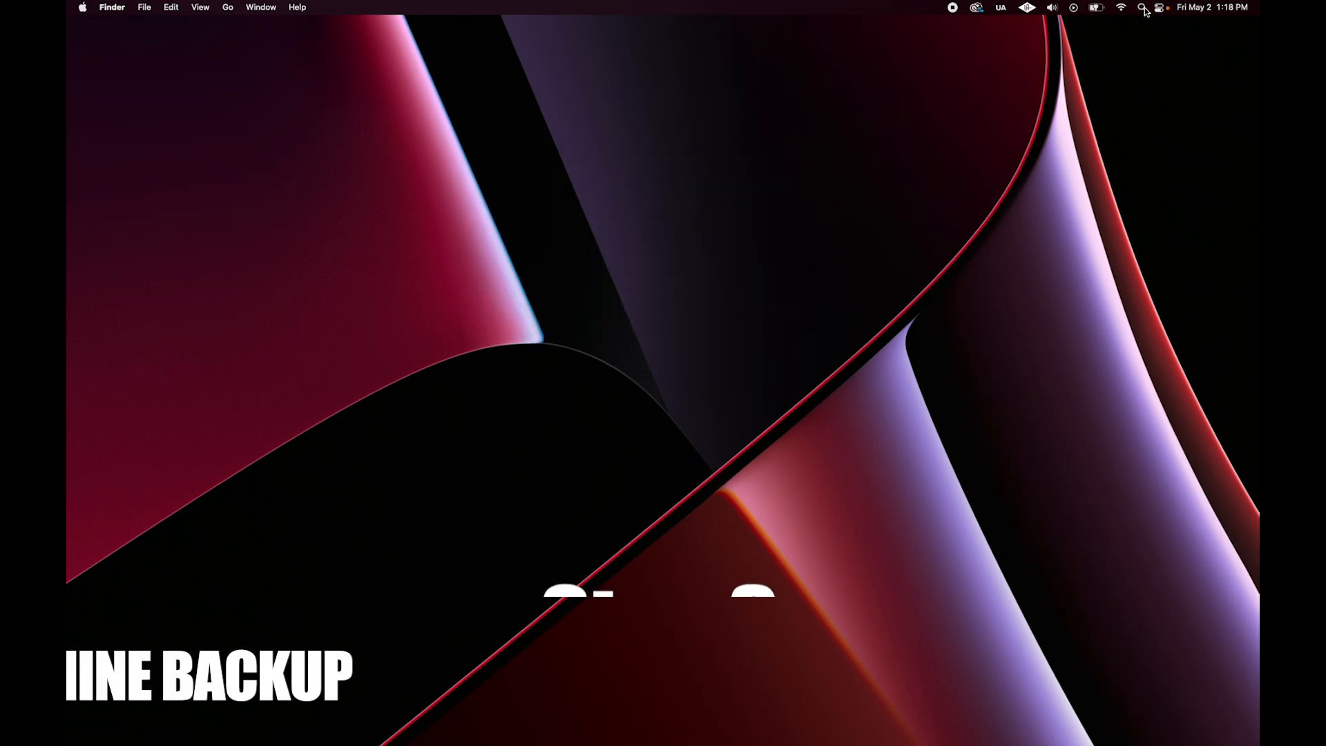
pyautogui.write('Time Machine')
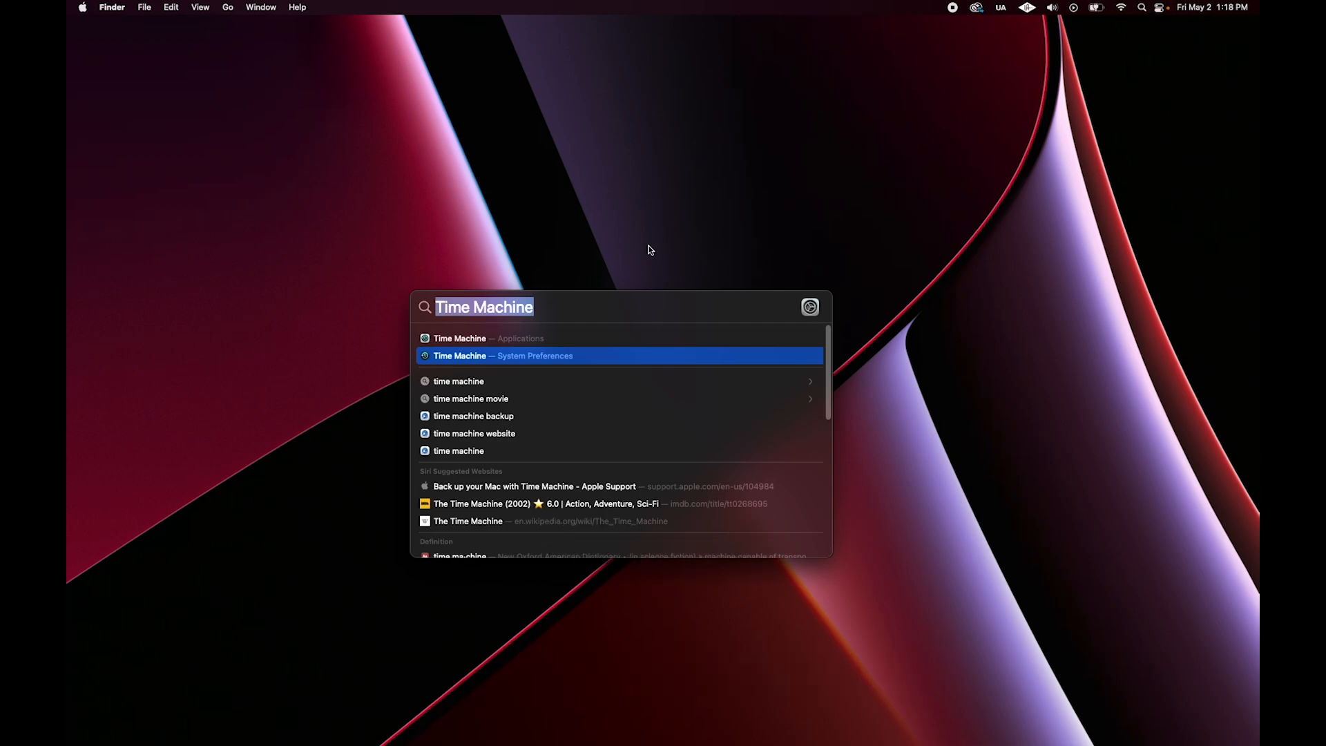
pyautogui.moveTo(464, 359)
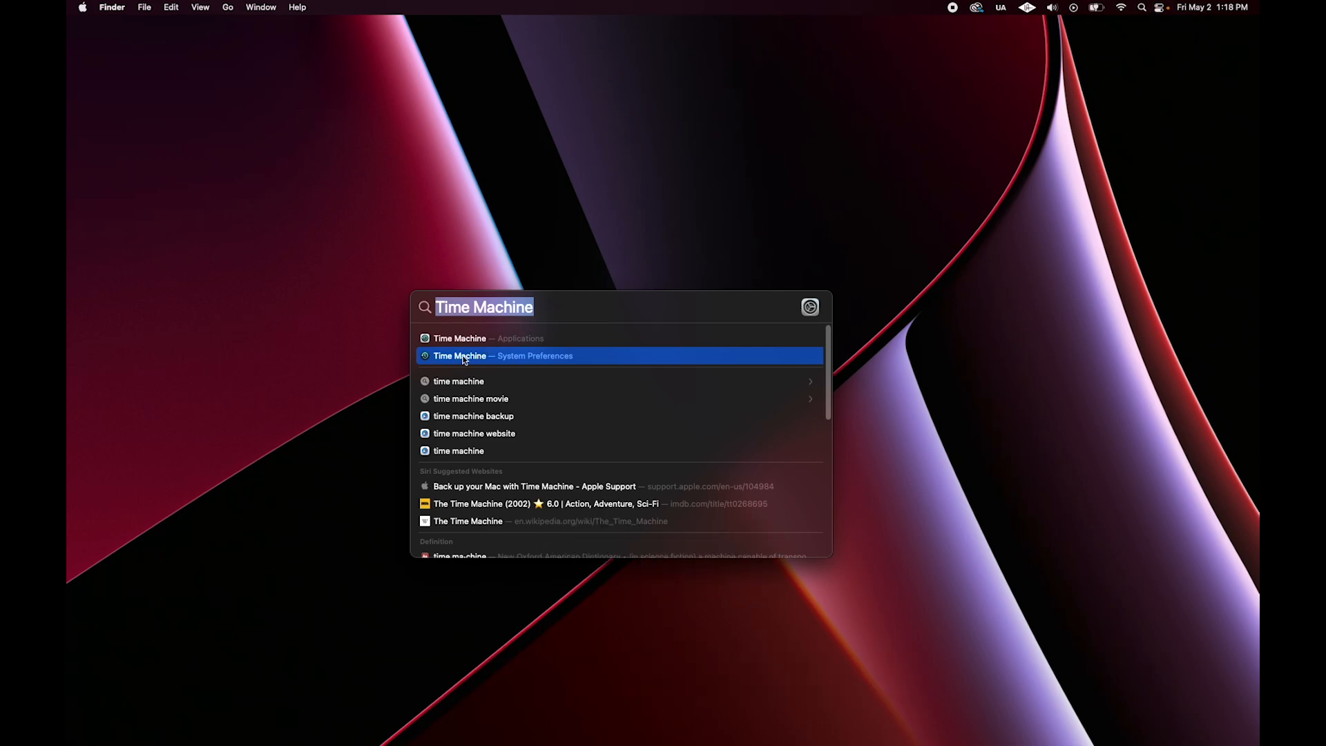
pyautogui.click(459, 355)
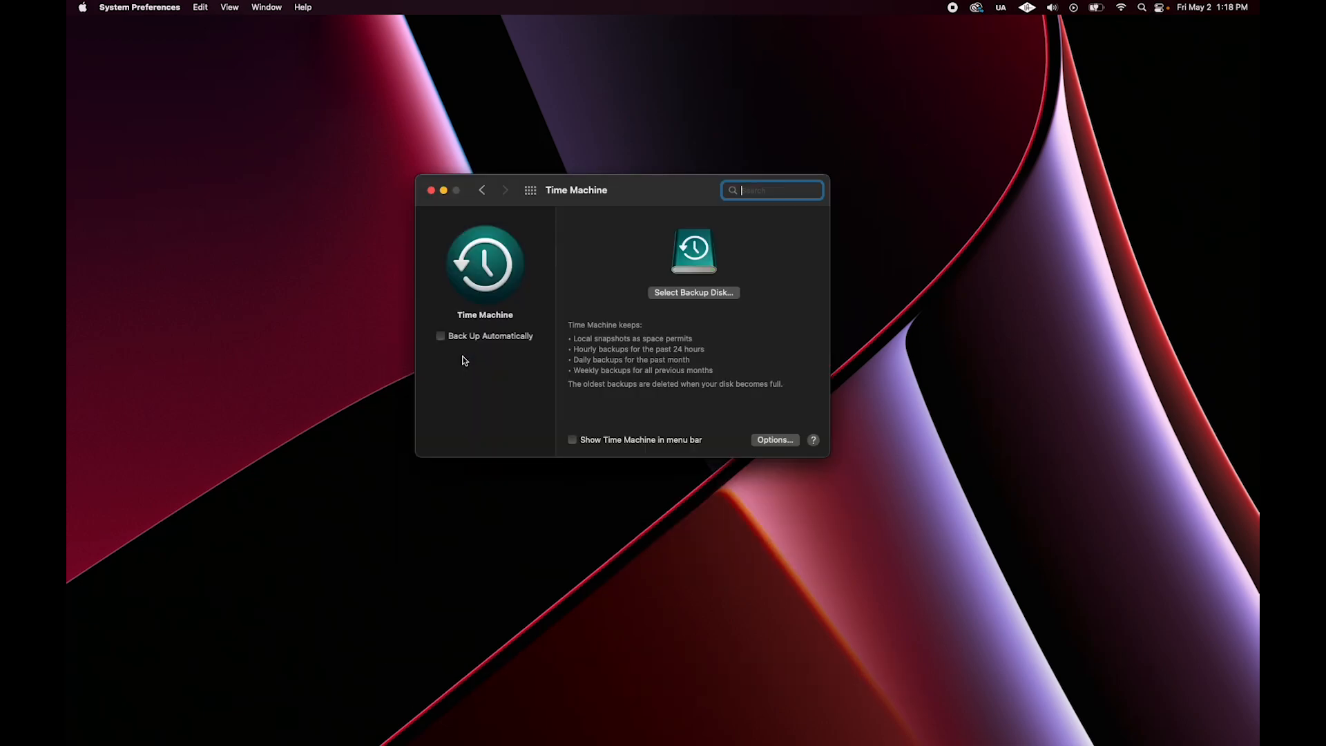
# - Review the backup exclusion options unchanged, then choose EXT HD as the Time Machine backup disk
pyautogui.click(773, 439)
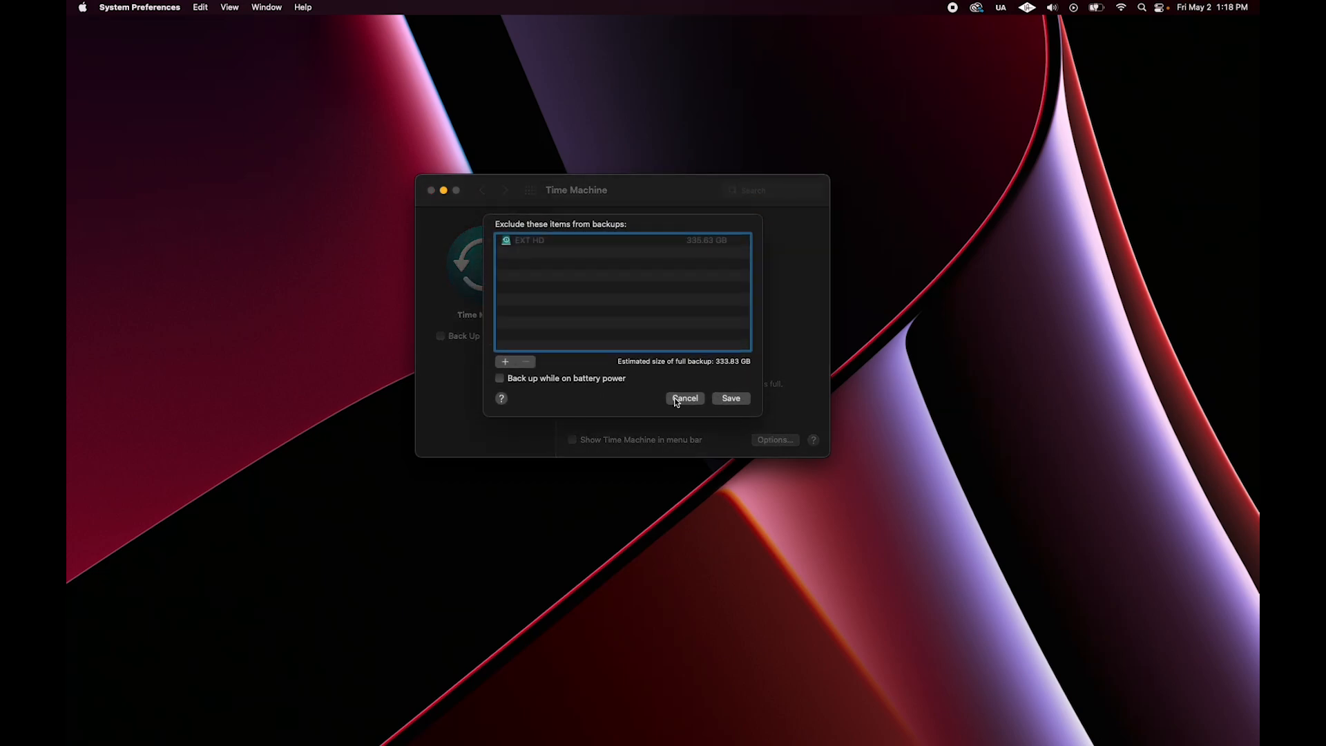
pyautogui.click(683, 398)
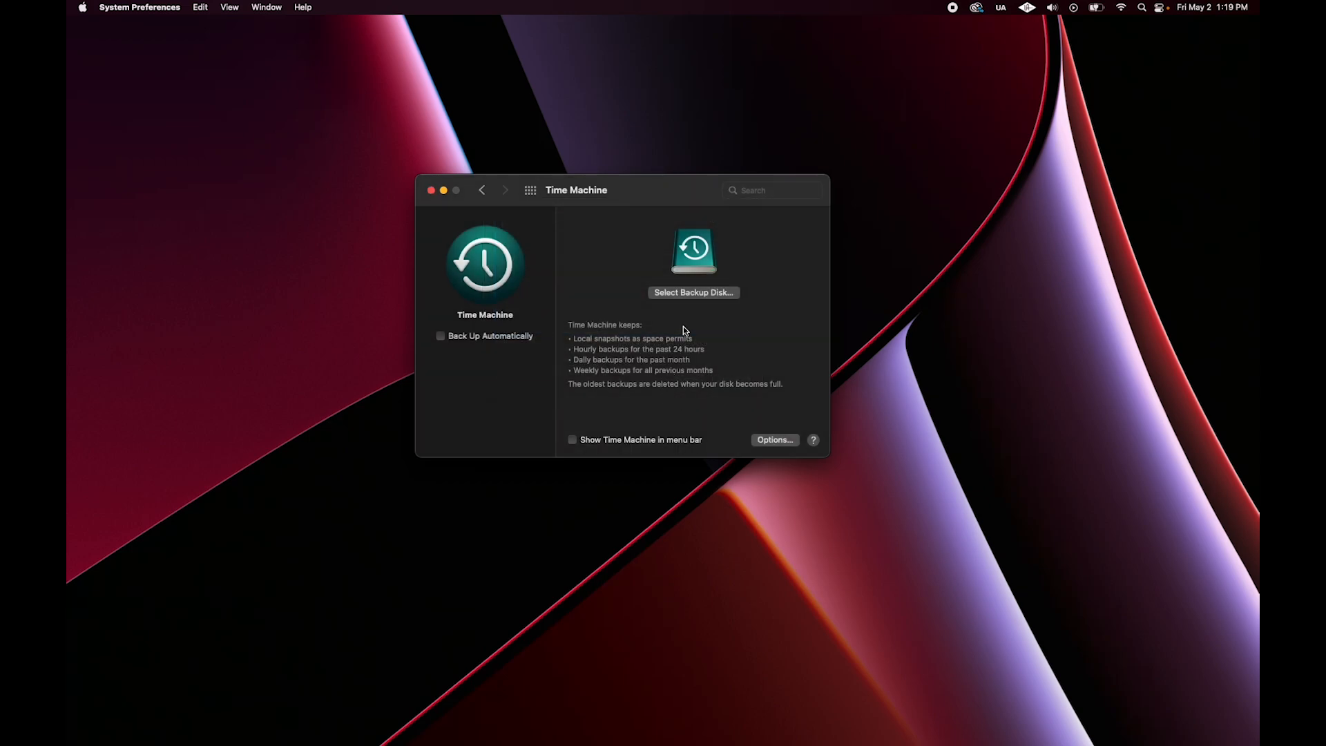
pyautogui.click(692, 291)
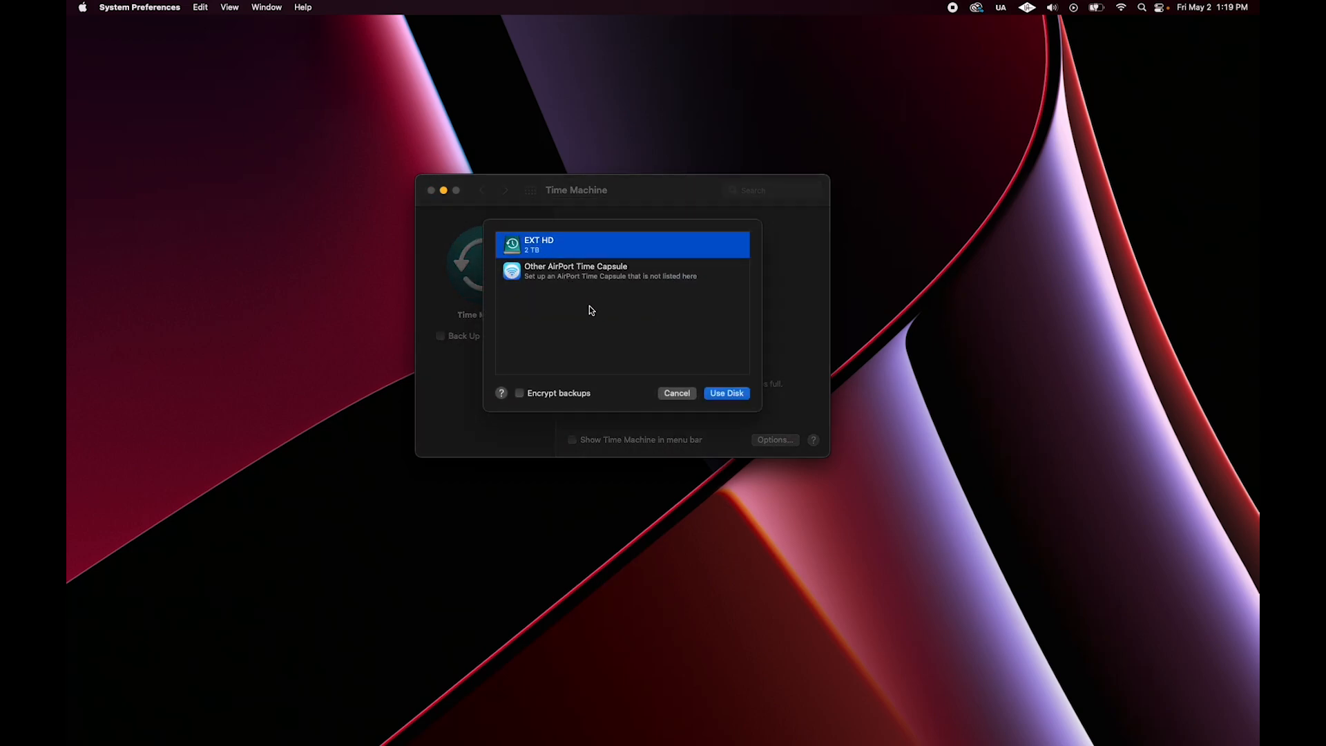
pyautogui.click(725, 392)
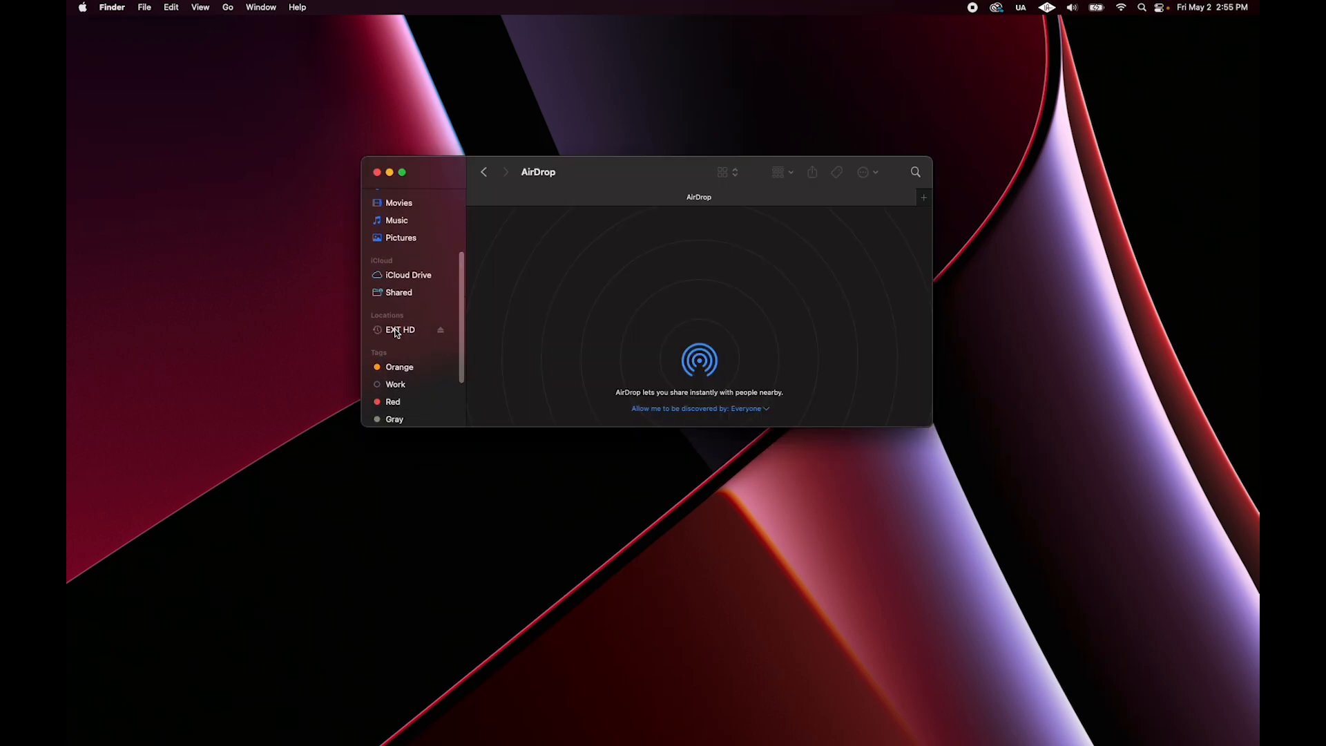
# - Browse EXT HD's Backups.backupdb into this MacBook Pro's backup, down to Users and the user's home folder
pyautogui.click(400, 329)
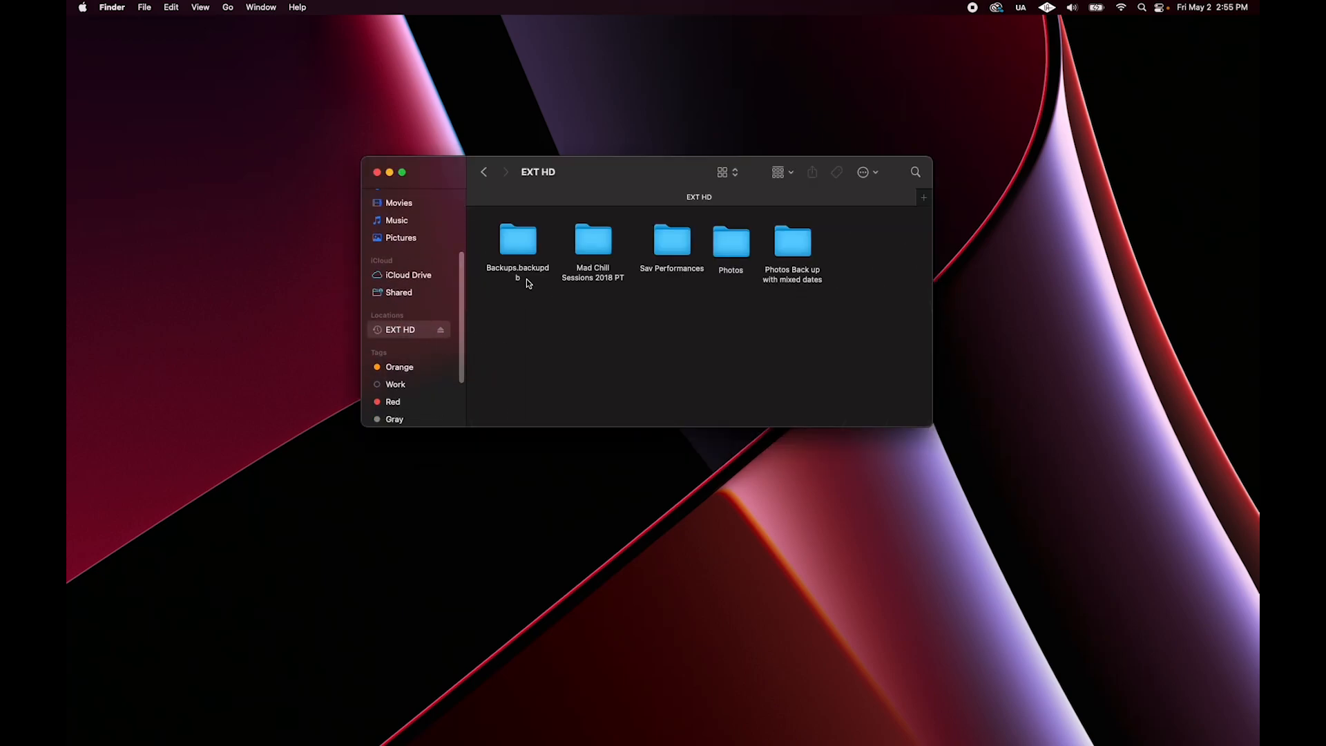
pyautogui.doubleClick(518, 241)
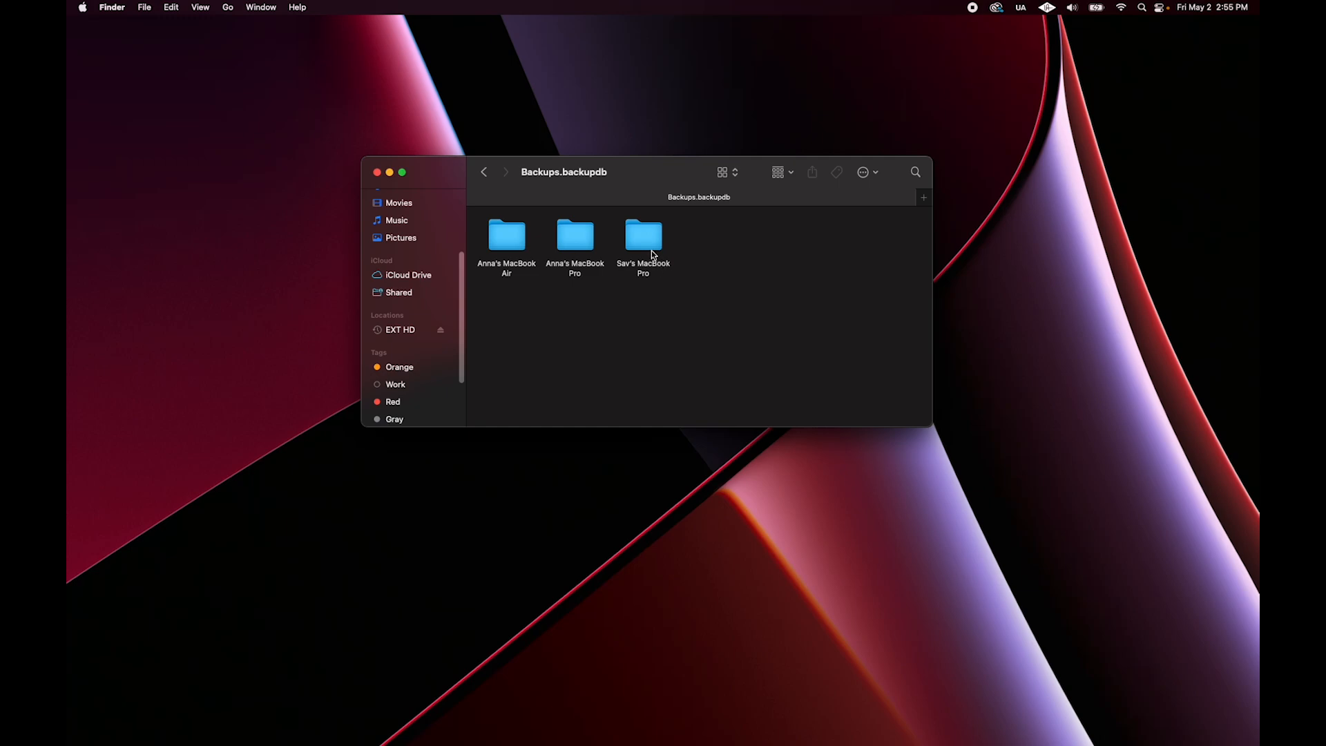
pyautogui.doubleClick(643, 236)
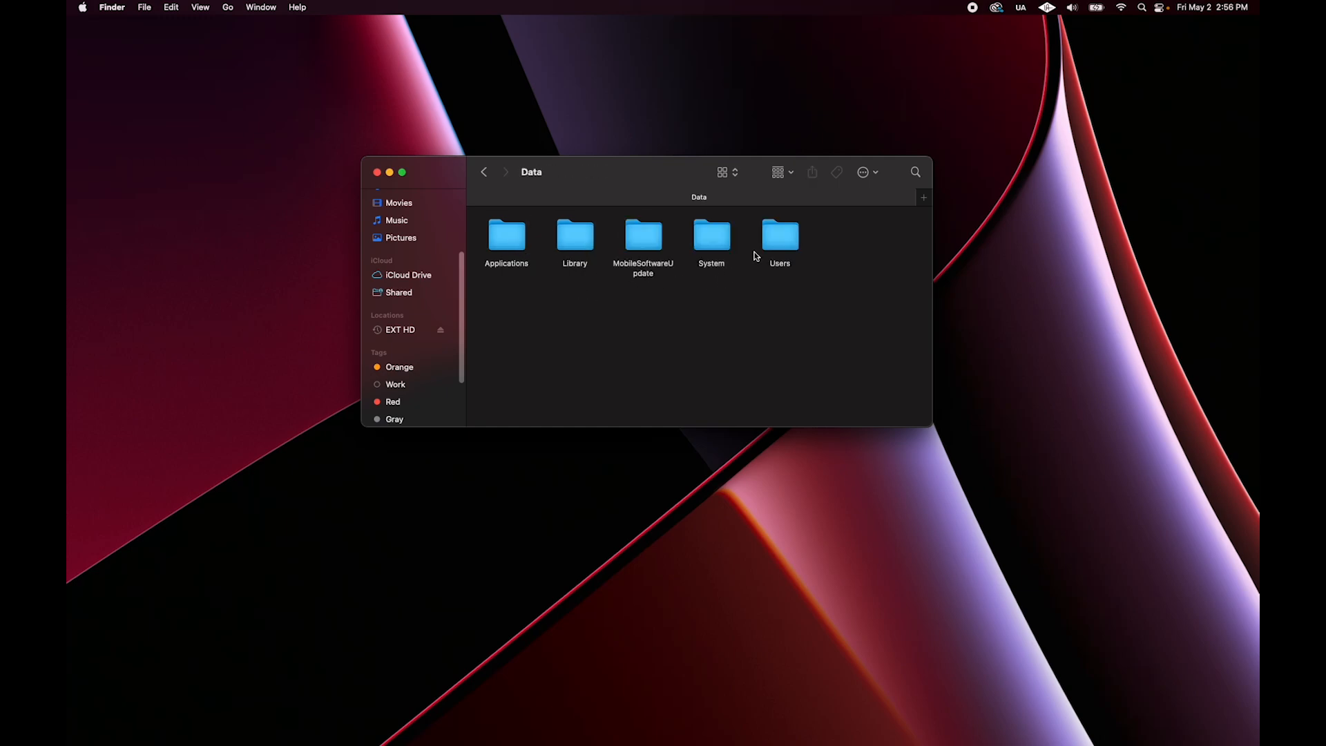
pyautogui.doubleClick(778, 237)
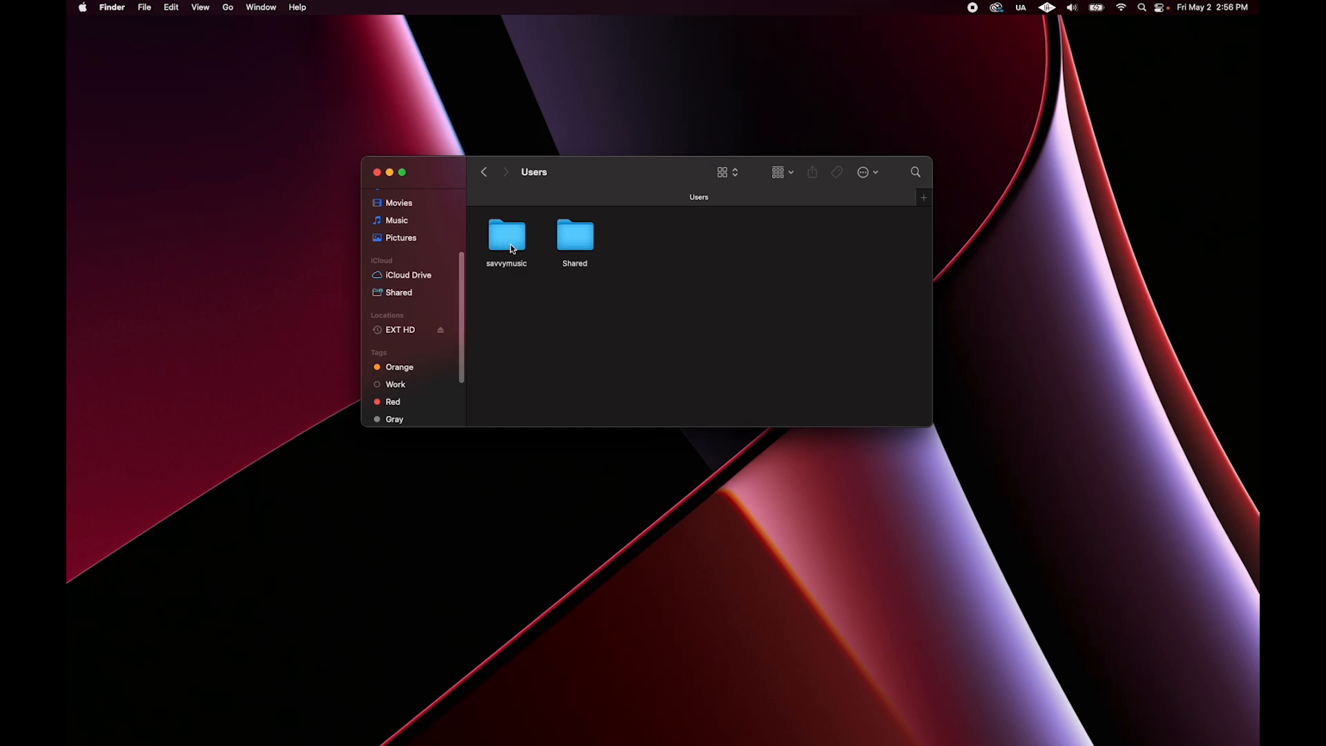
pyautogui.doubleClick(505, 237)
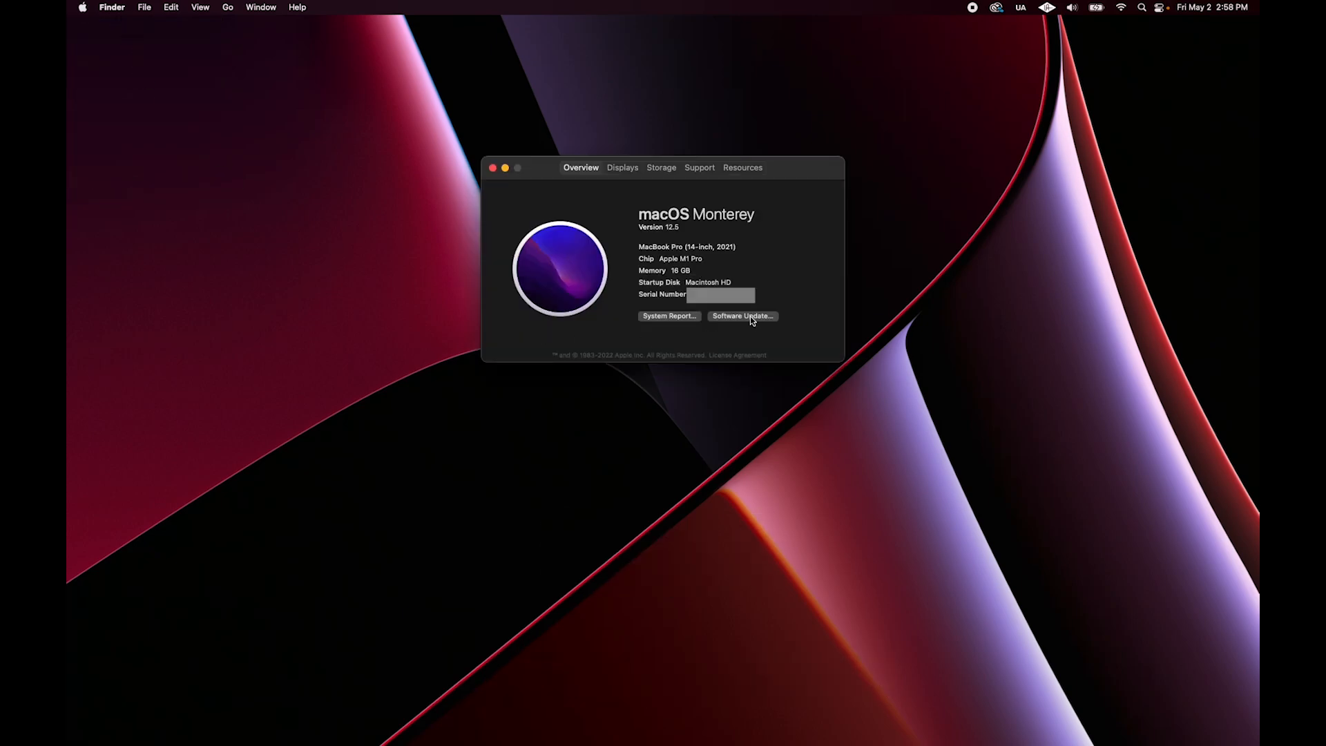
# - From Software Update start the macOS Sequoia upgrade, agree to the license and authorise with the password
pyautogui.click(742, 315)
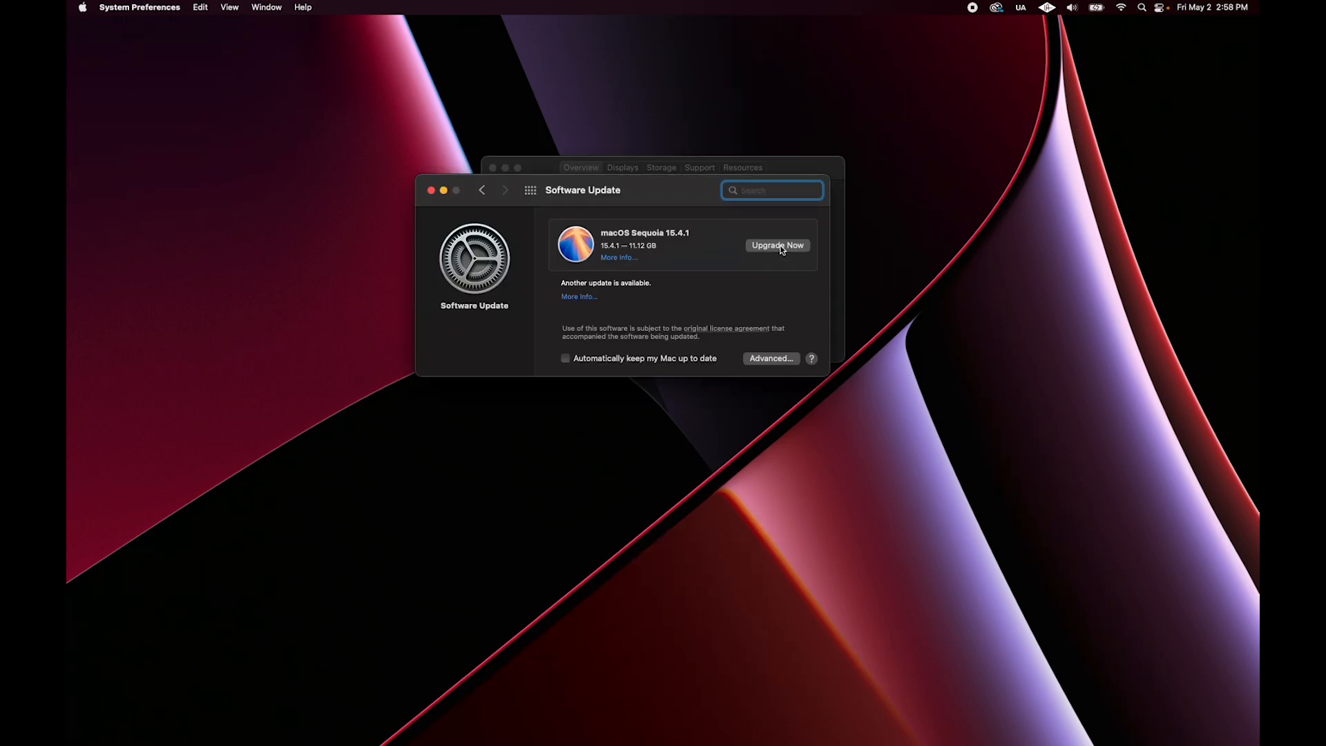
pyautogui.click(775, 246)
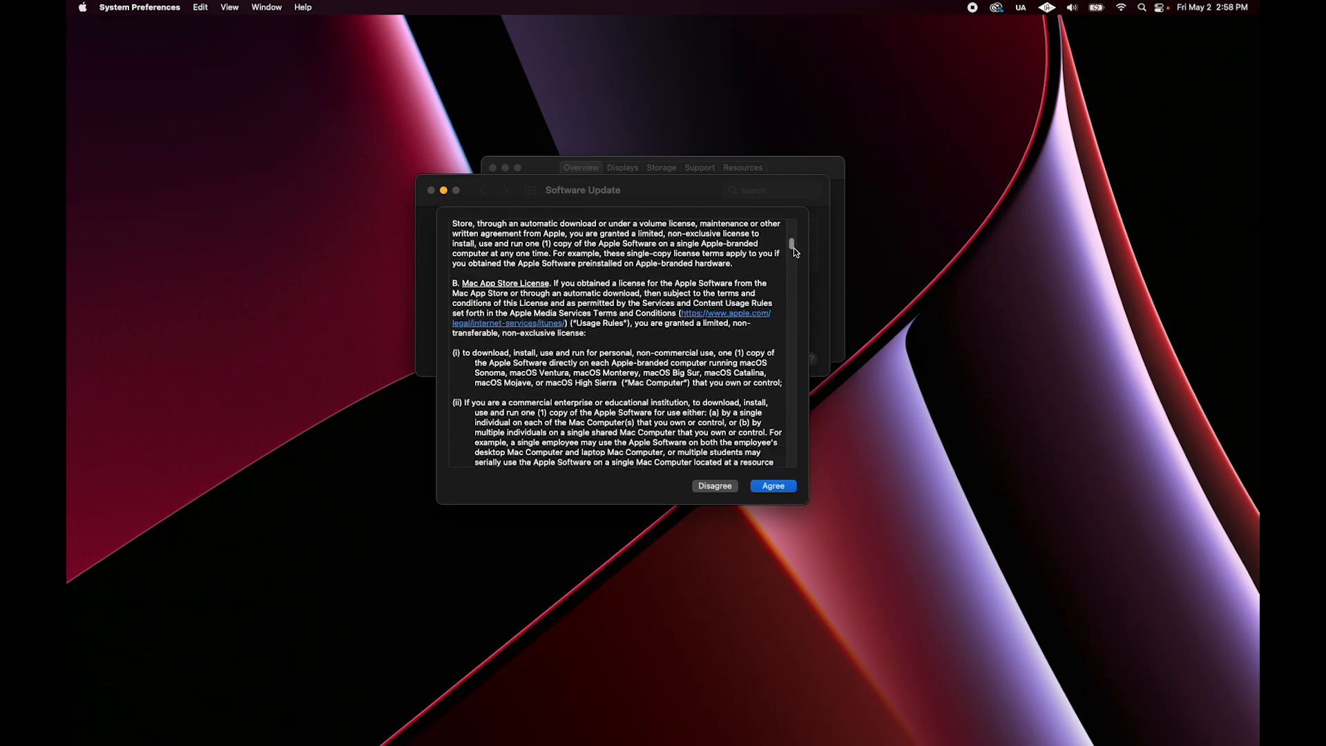
pyautogui.scroll(-3)
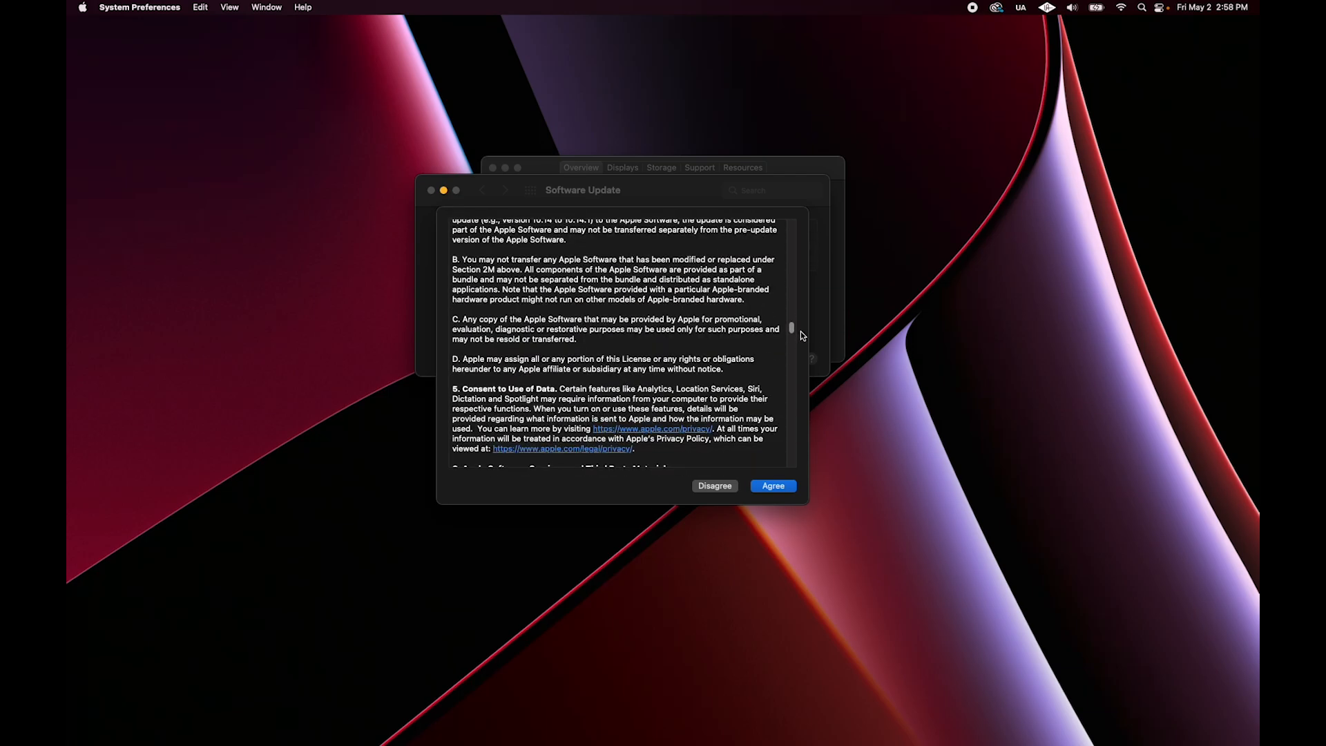
pyautogui.click(771, 485)
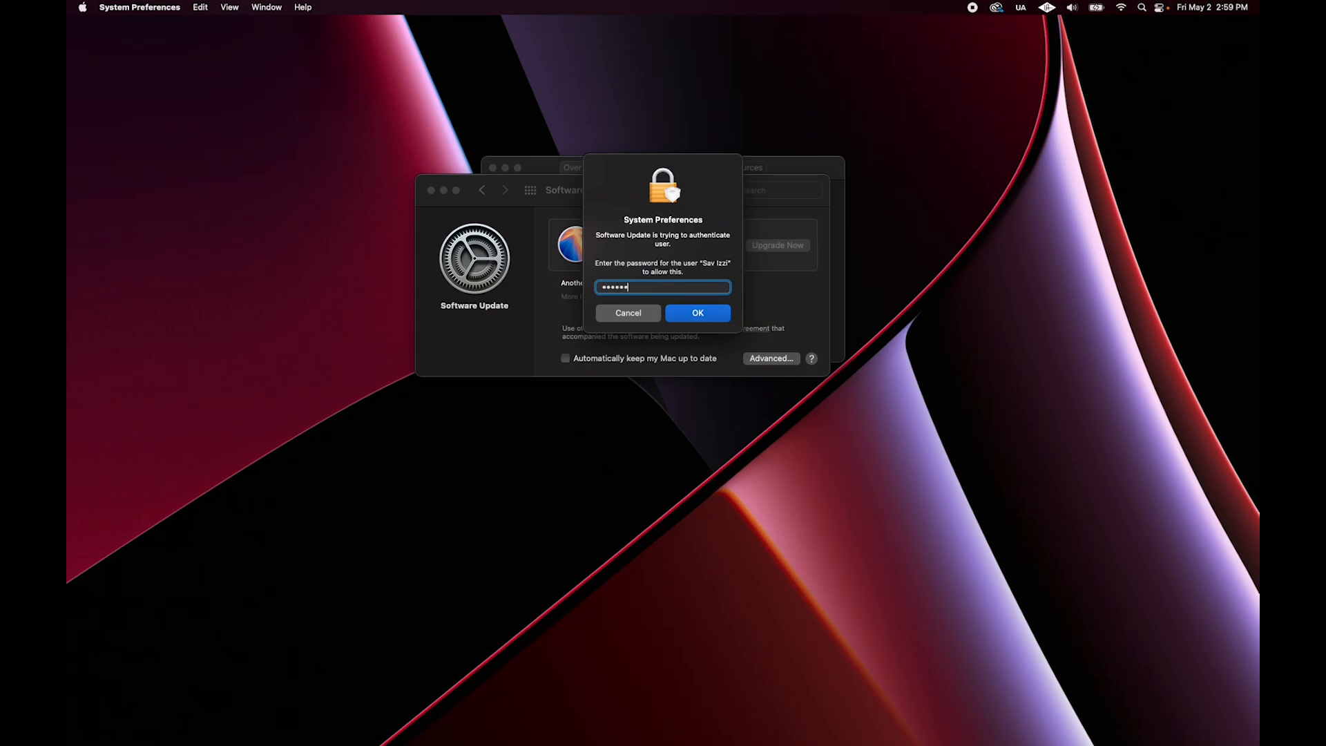
pyautogui.click(697, 312)
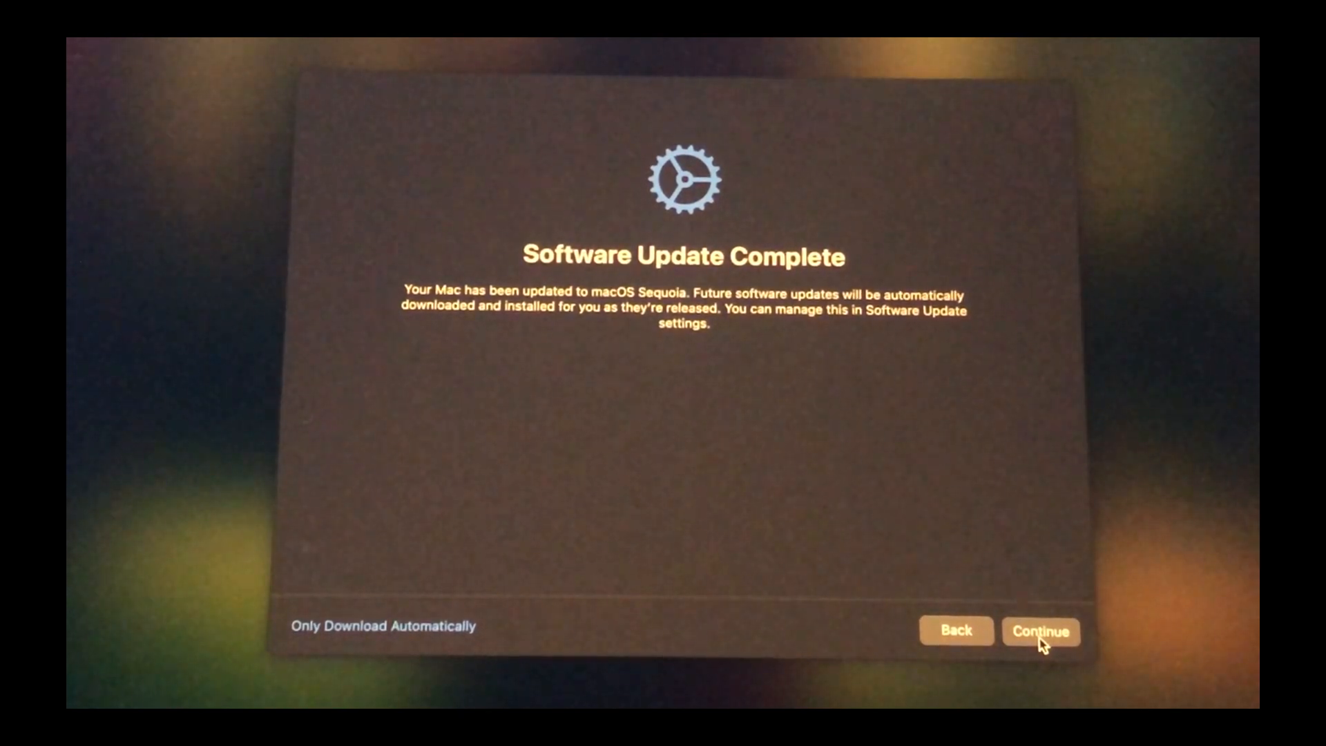
# - Continue past Software Update Complete, dismiss the Legacy System Extension alert and view About This Mac
pyautogui.click(1040, 632)
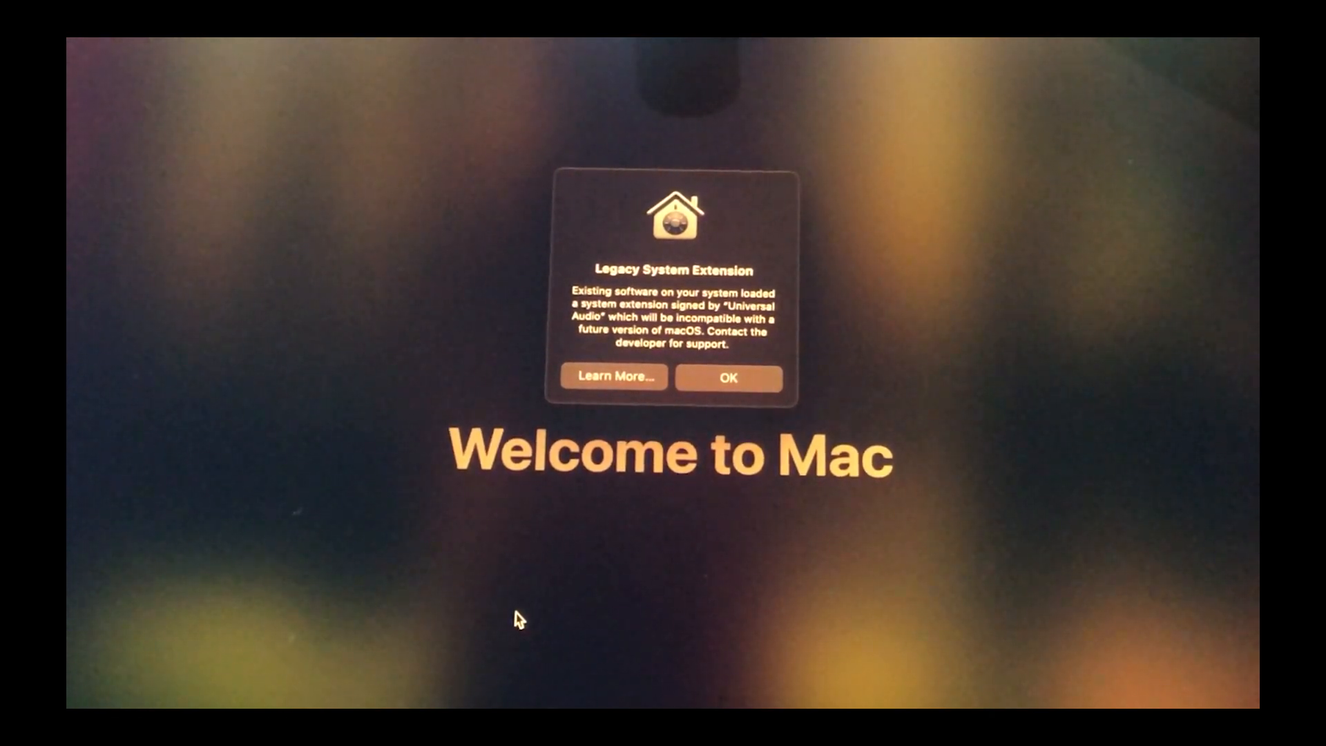
pyautogui.click(82, 7)
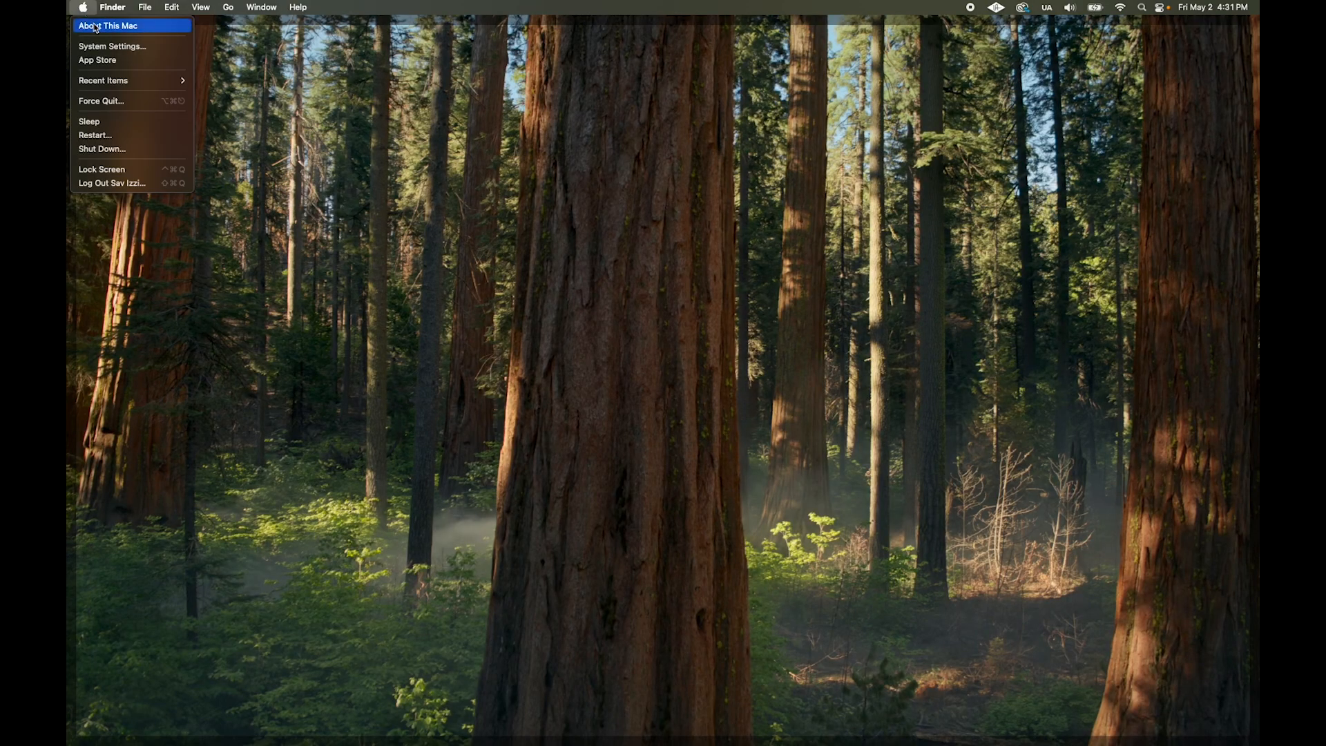
pyautogui.click(108, 25)
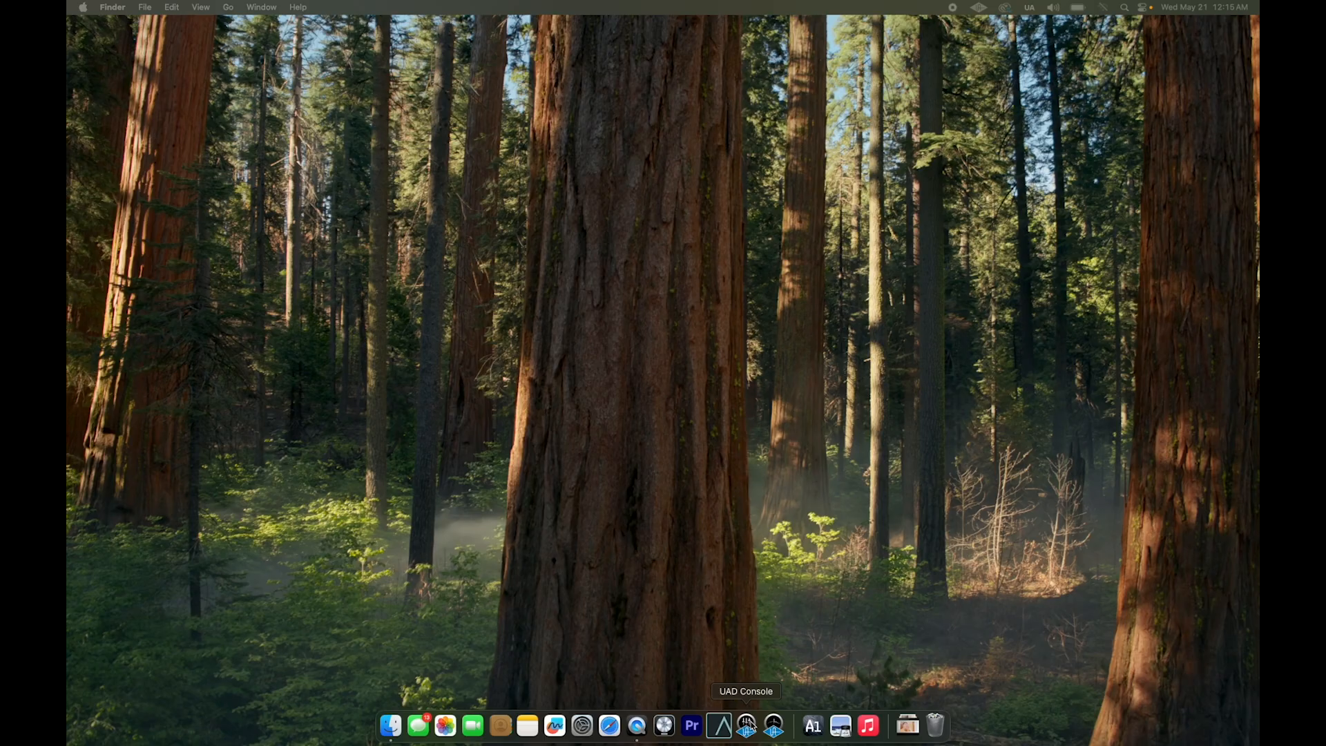
# - Launch UAD Console from the Dock and expand the mixer to show channel sends
pyautogui.click(718, 725)
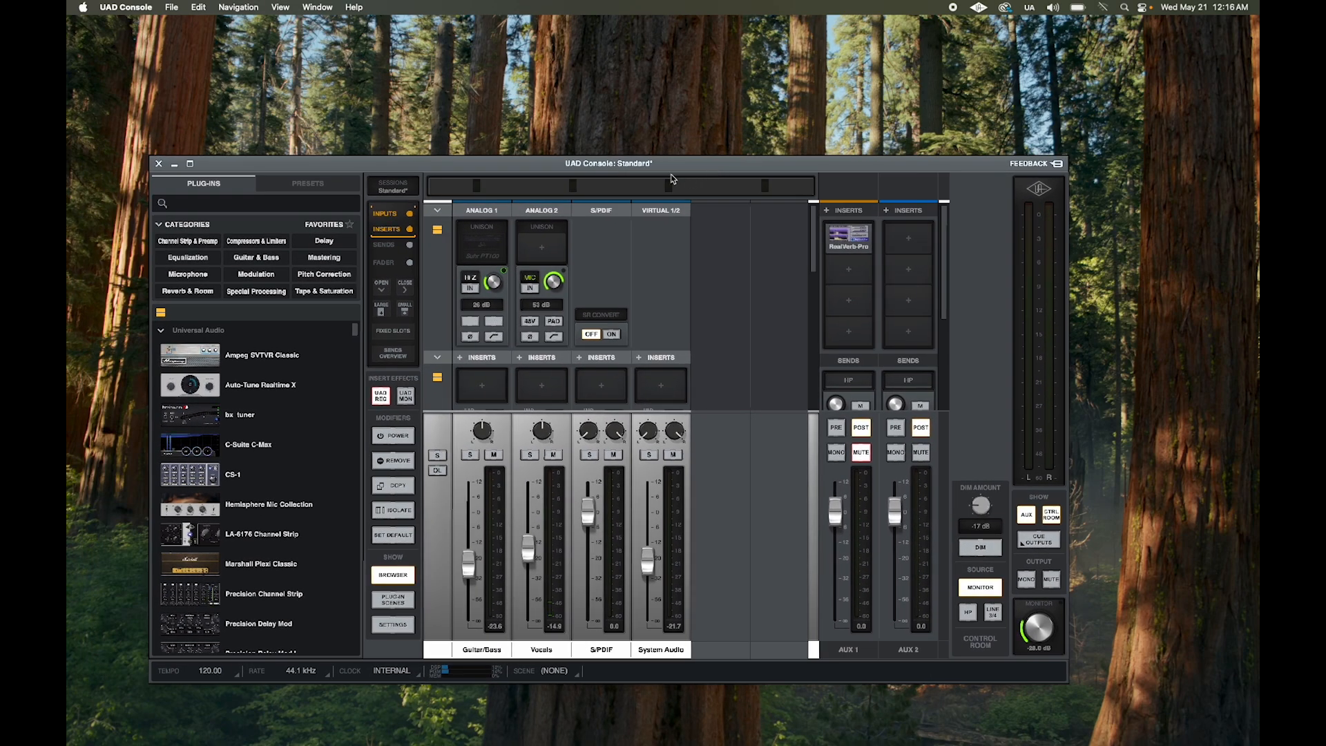
pyautogui.click(189, 163)
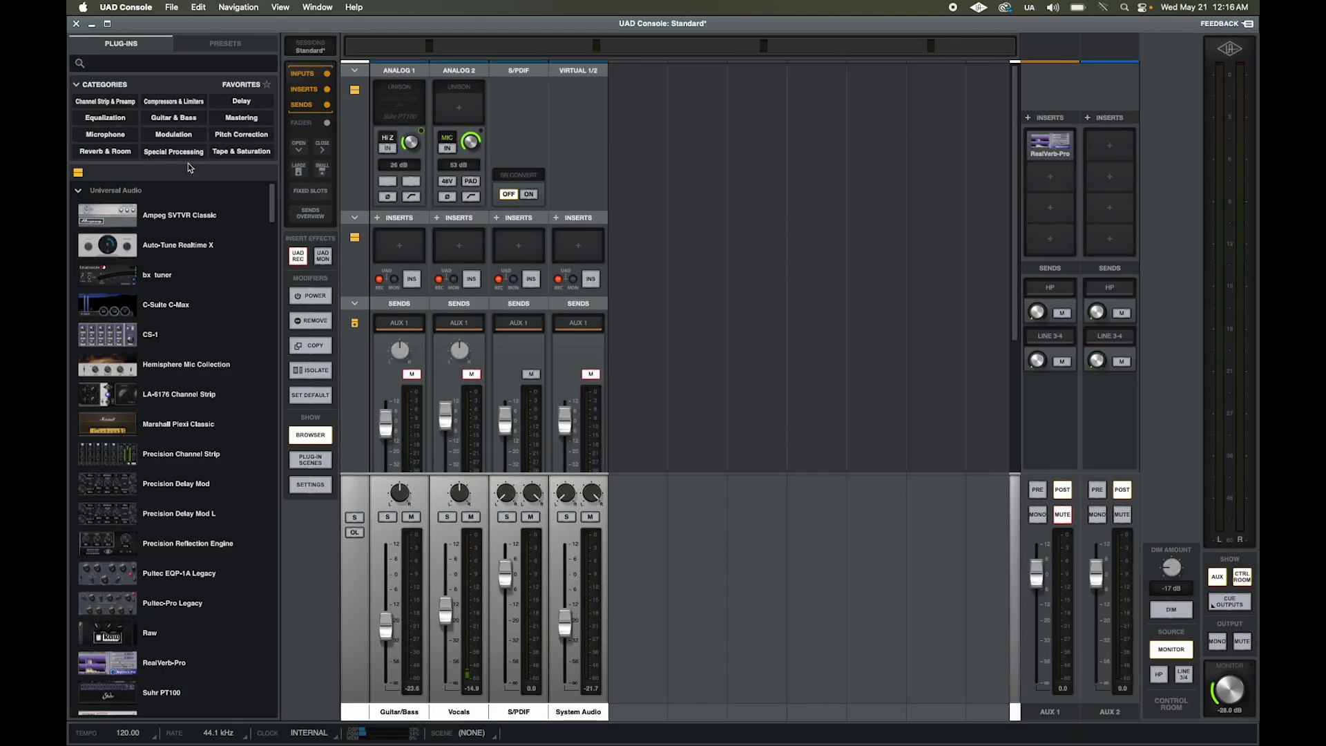
pyautogui.moveTo(819, 555)
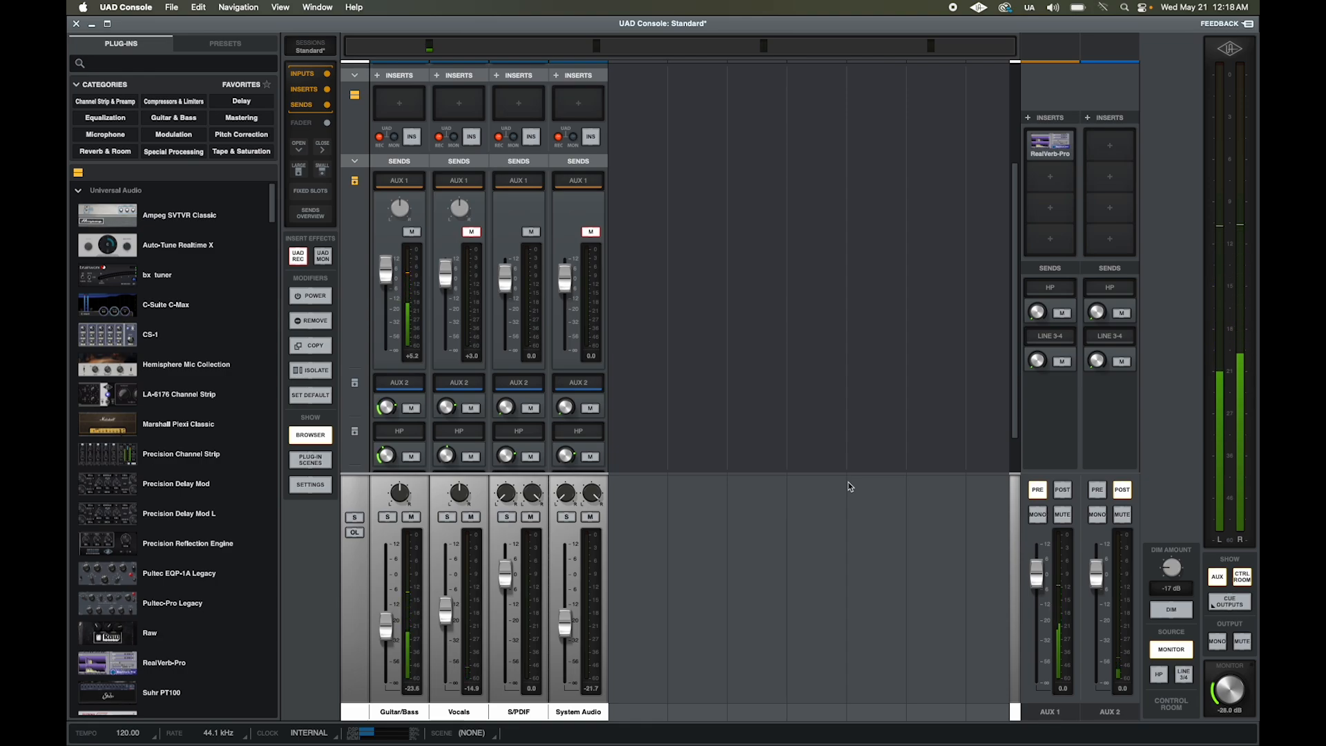
# - Load RealVerb-Pro on AUX 2's first insert, then launch Analog Lab V
pyautogui.click(1109, 145)
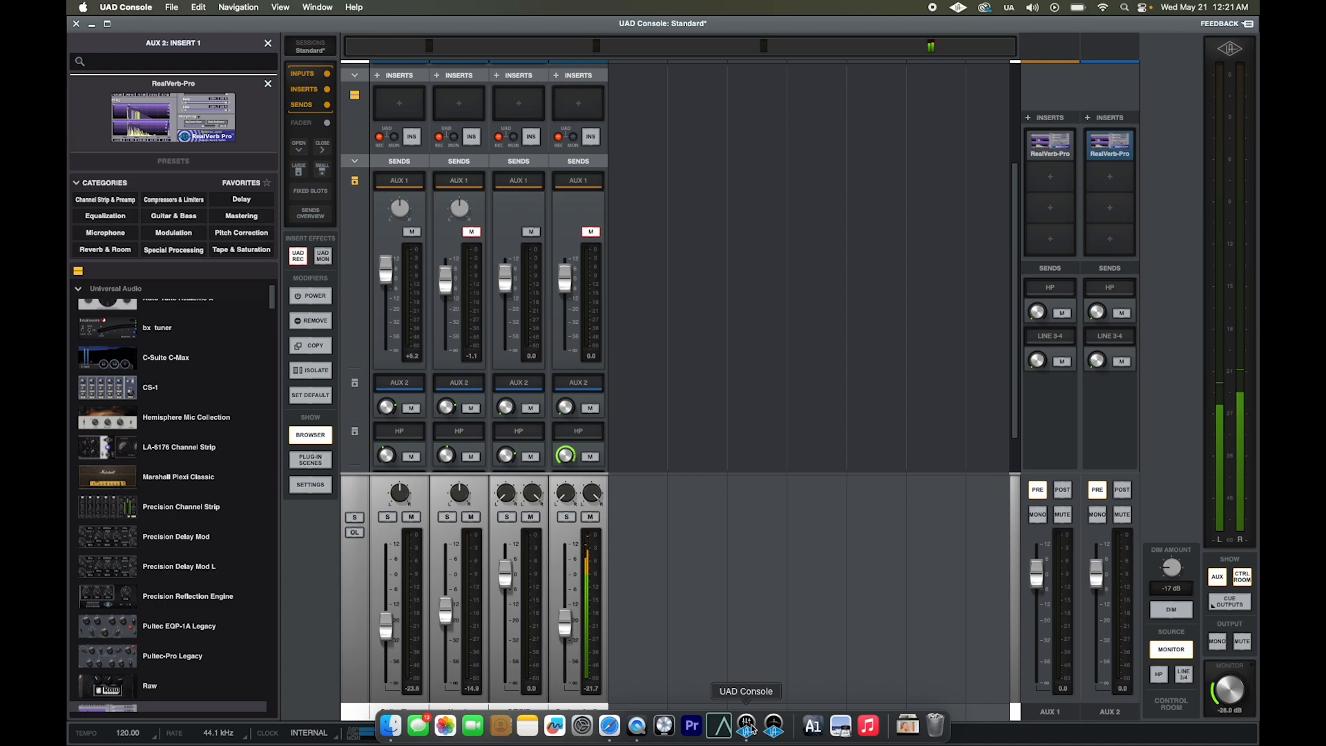
pyautogui.click(771, 731)
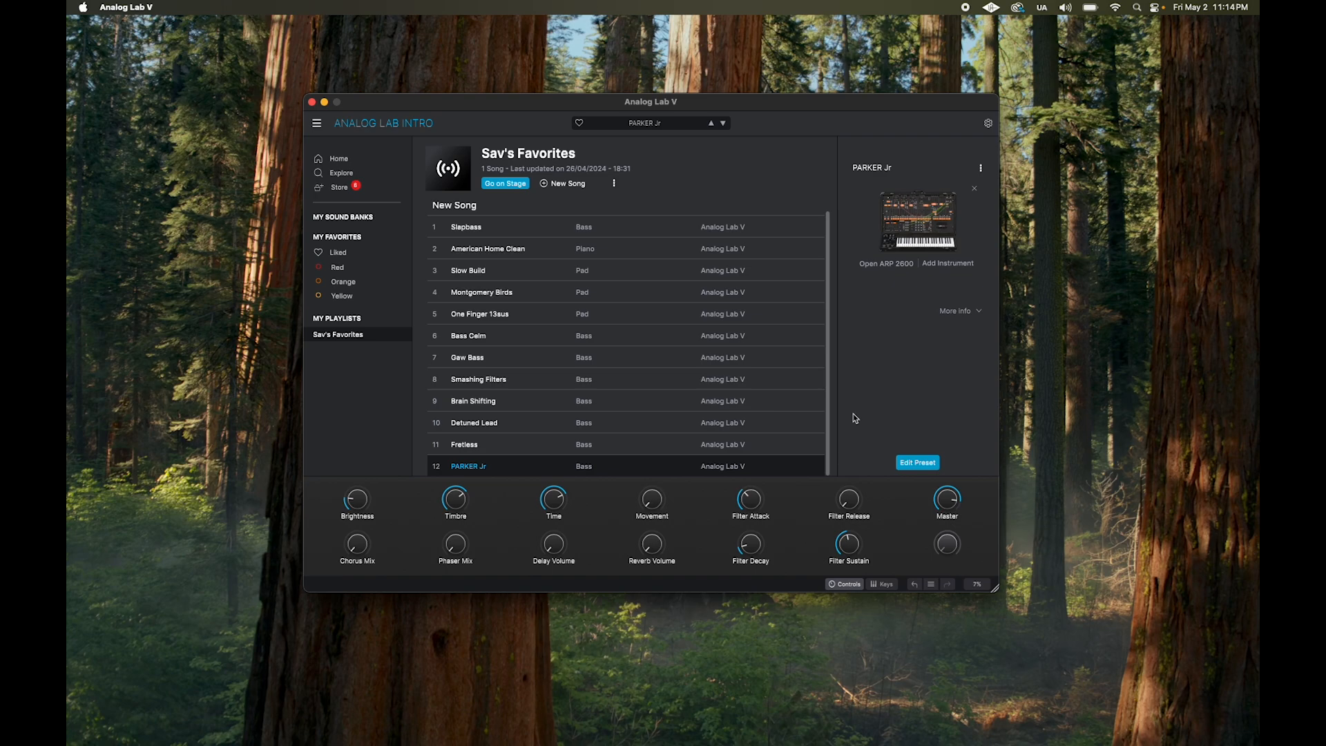
# - Play a favourites-playlist preset in Analog Lab, then select Live's 3-505 Core Kit clip
pyautogui.click(479, 314)
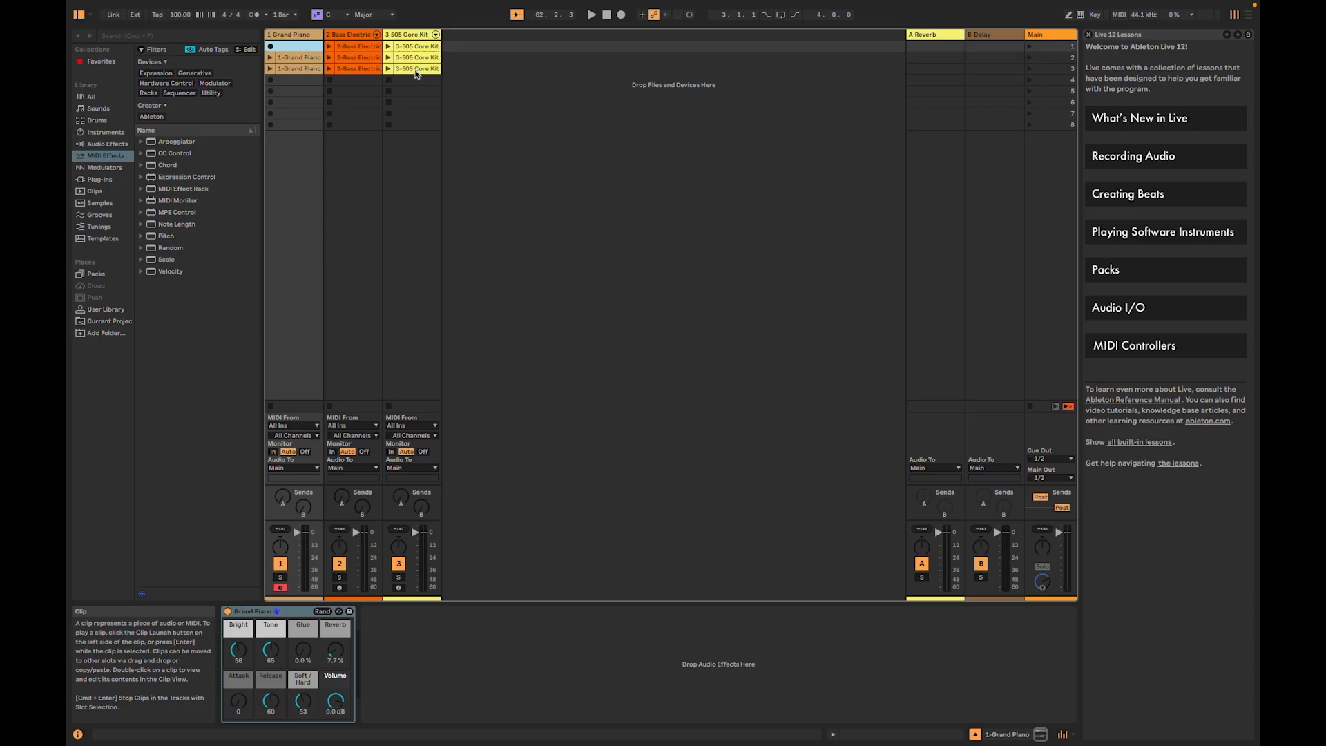
pyautogui.click(415, 69)
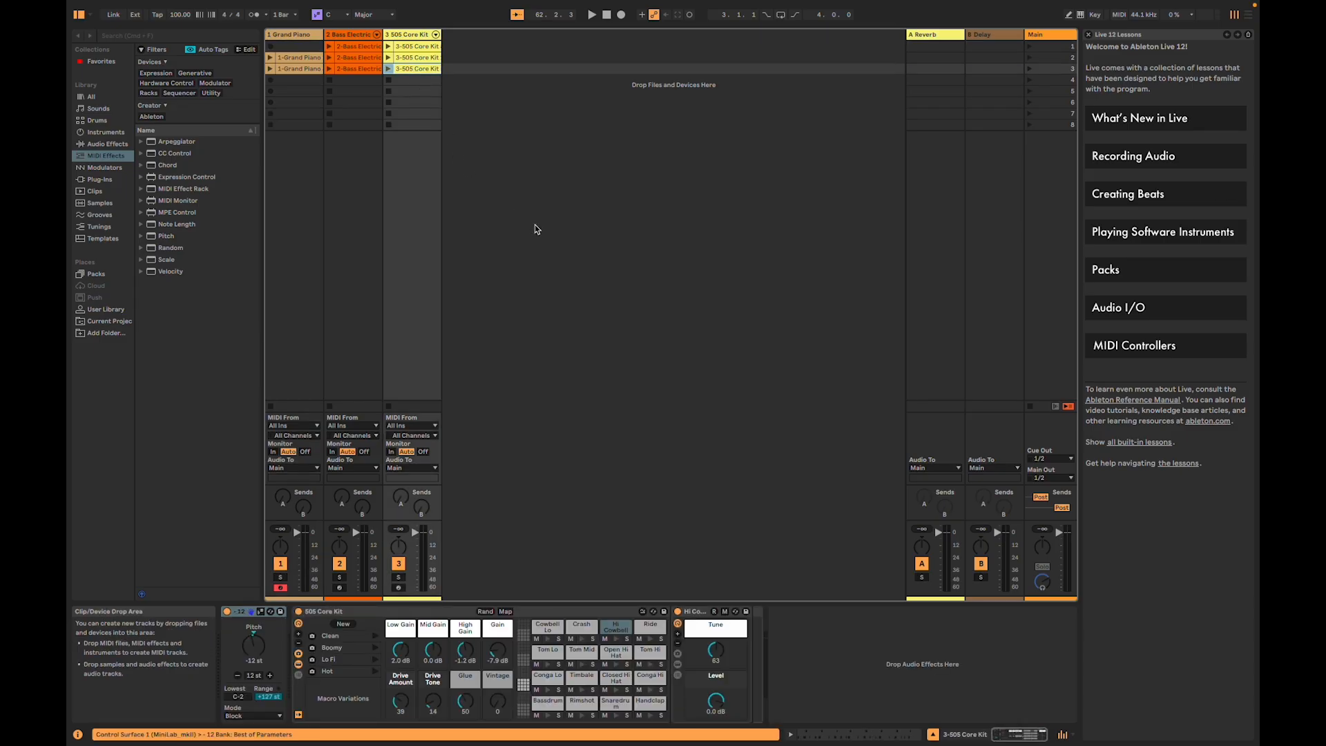